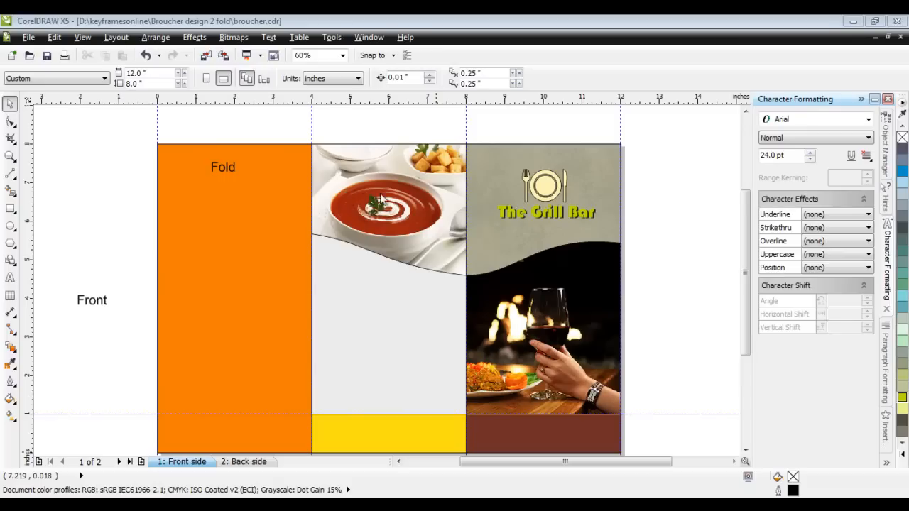
{"action": "mouse_move", "coordinate": [391, 208]}
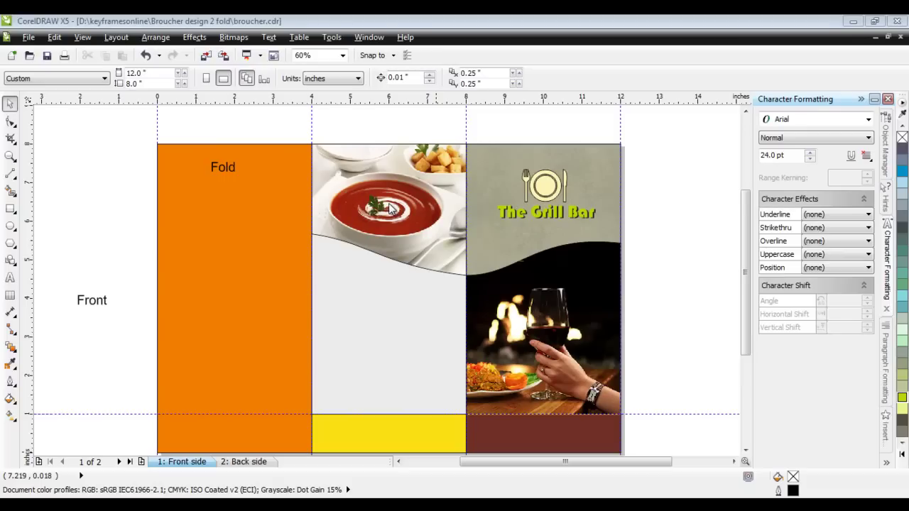
{"action": "mouse_move", "coordinate": [324, 389]}
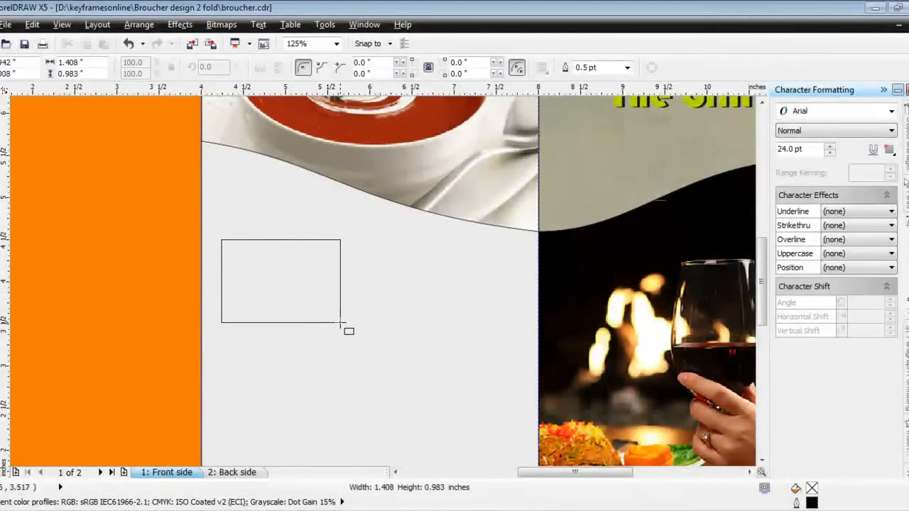
Draw an empty rectangle below the soup photo and drop two copies beside it
{"action": "left_click_drag", "start_coordinate": [341, 324], "coordinate": [324, 315]}
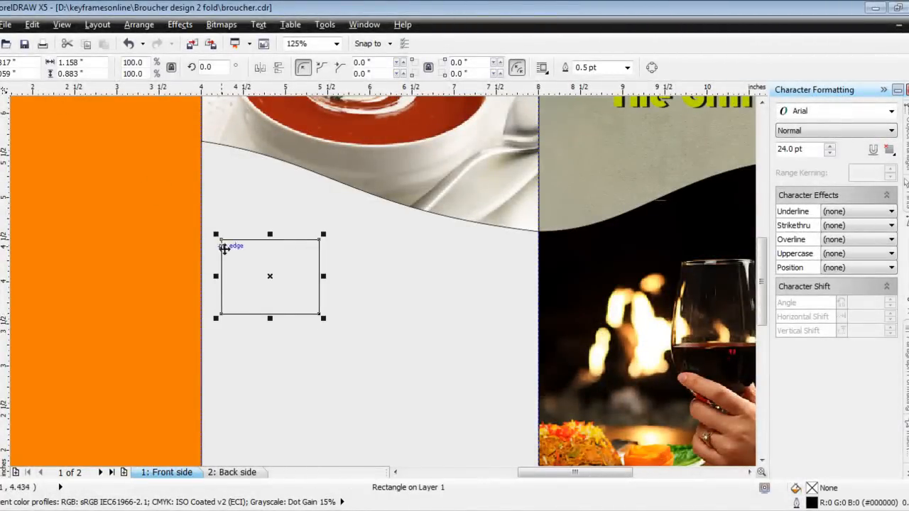
{"action": "left_click_drag", "start_coordinate": [270, 276], "coordinate": [265, 307]}
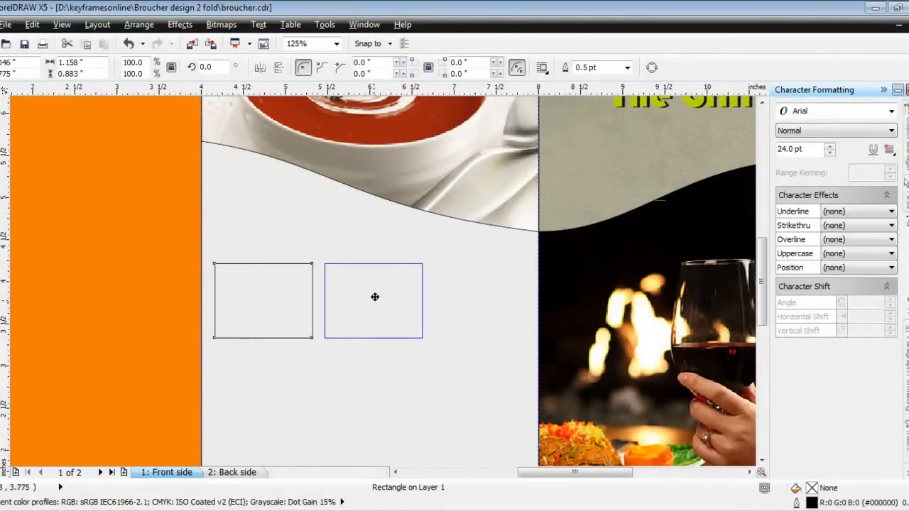
{"action": "left_click", "coordinate": [375, 299]}
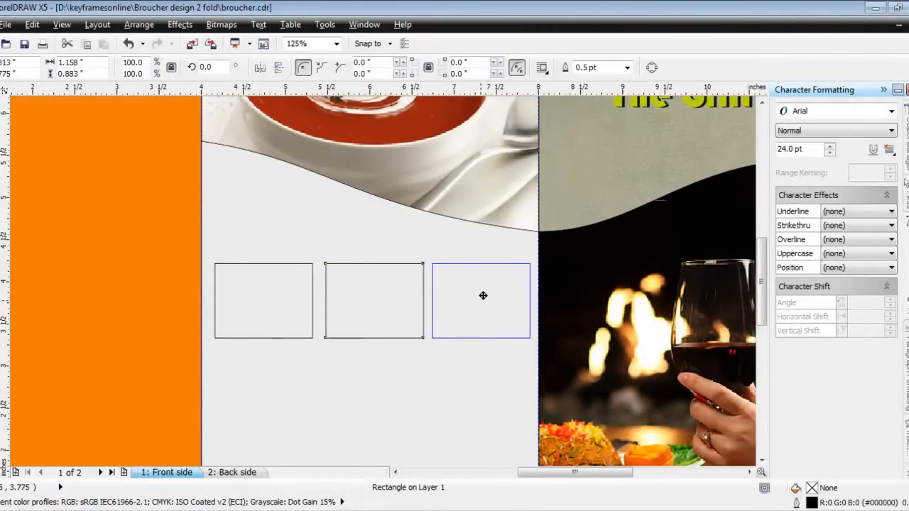
{"action": "left_click", "coordinate": [482, 300]}
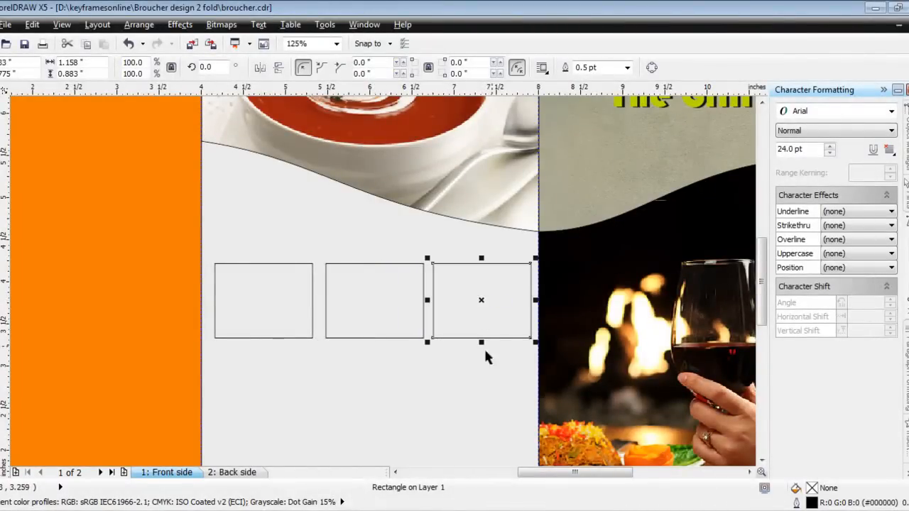
Select all three rectangles together for alignment
{"action": "left_click", "coordinate": [263, 300]}
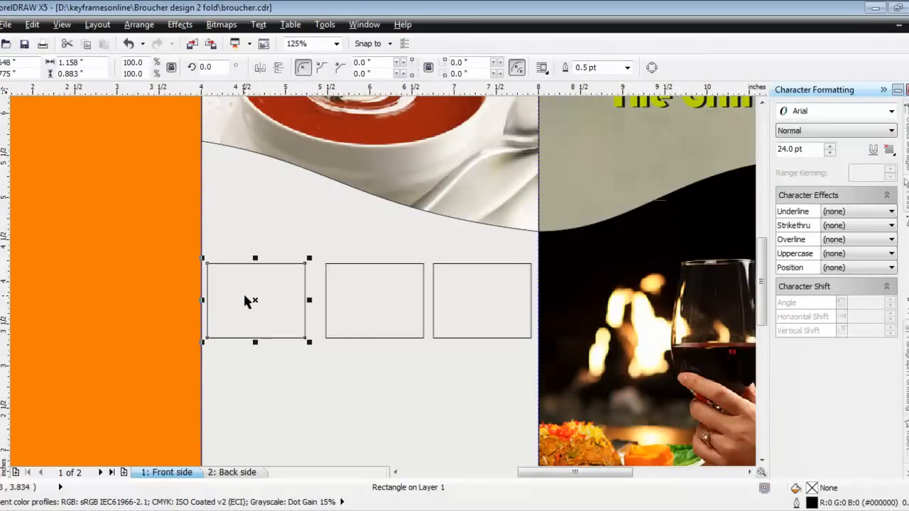
{"action": "left_click", "coordinate": [375, 301]}
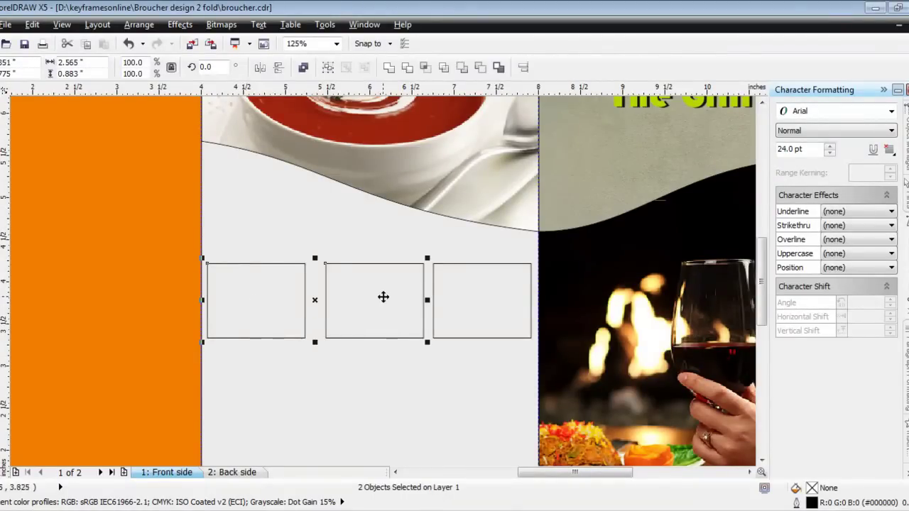
{"action": "left_click", "coordinate": [482, 300]}
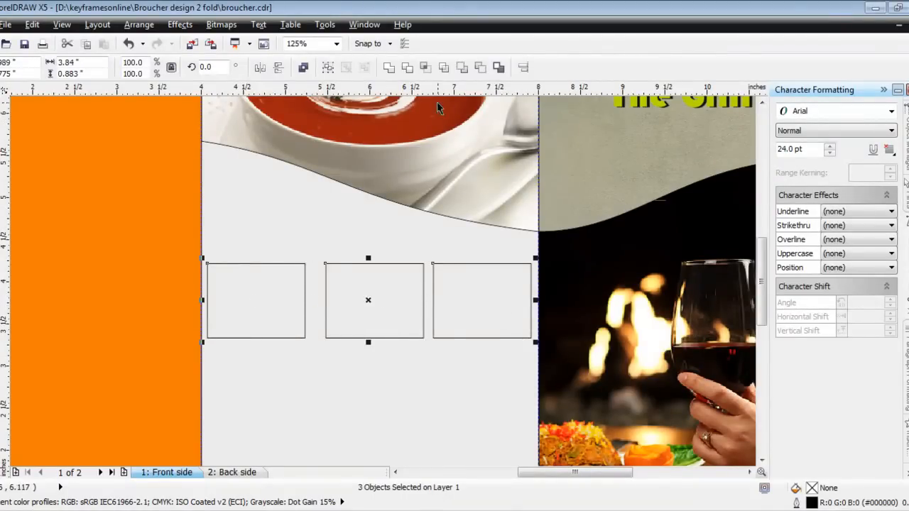
{"action": "mouse_move", "coordinate": [523, 67]}
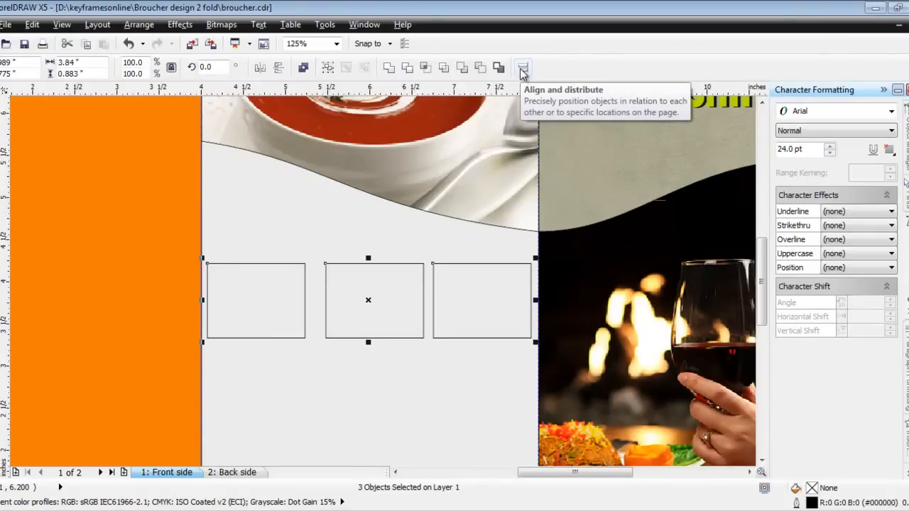
Align the three rectangles on their centres and distribute them with even spacing
{"action": "left_click", "coordinate": [523, 68]}
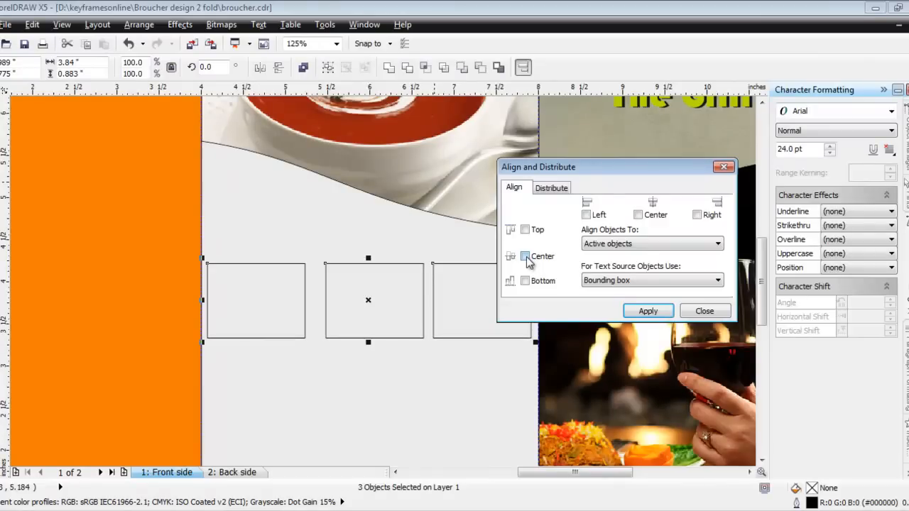
{"action": "left_click", "coordinate": [525, 256]}
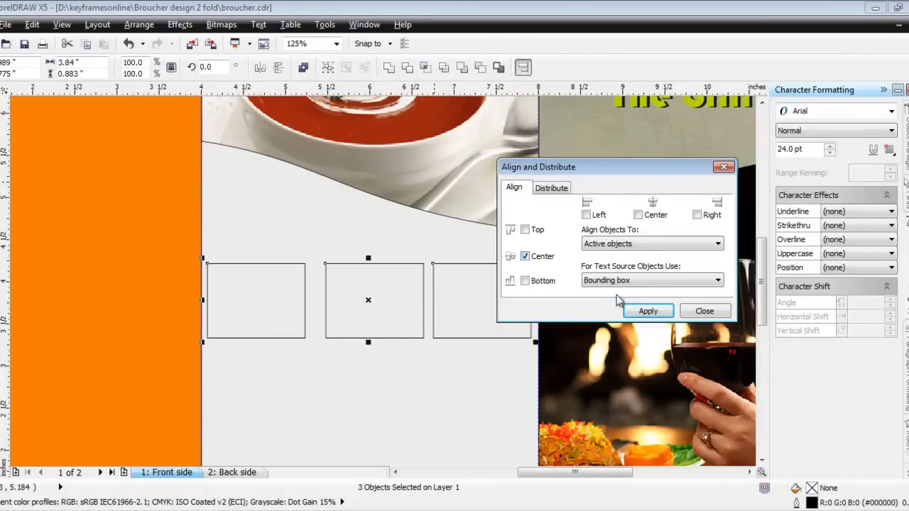
{"action": "mouse_move", "coordinate": [529, 263]}
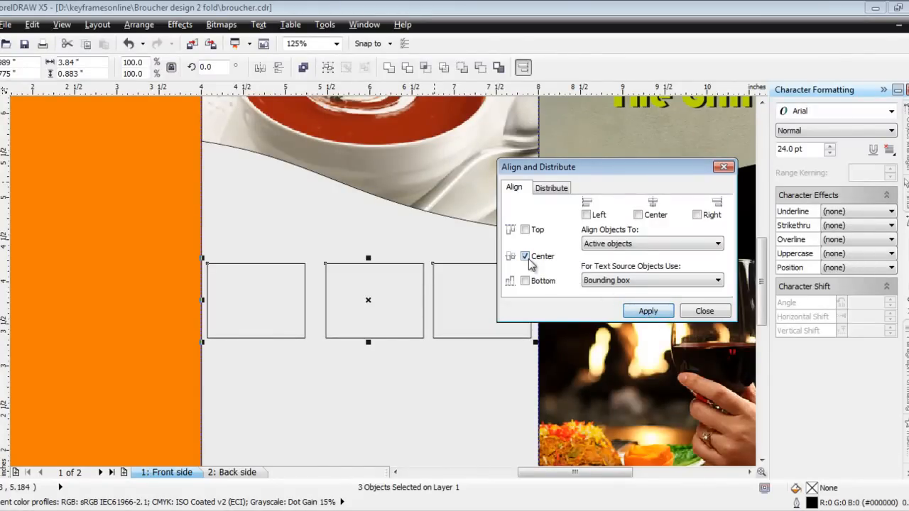
{"action": "left_click", "coordinate": [551, 188]}
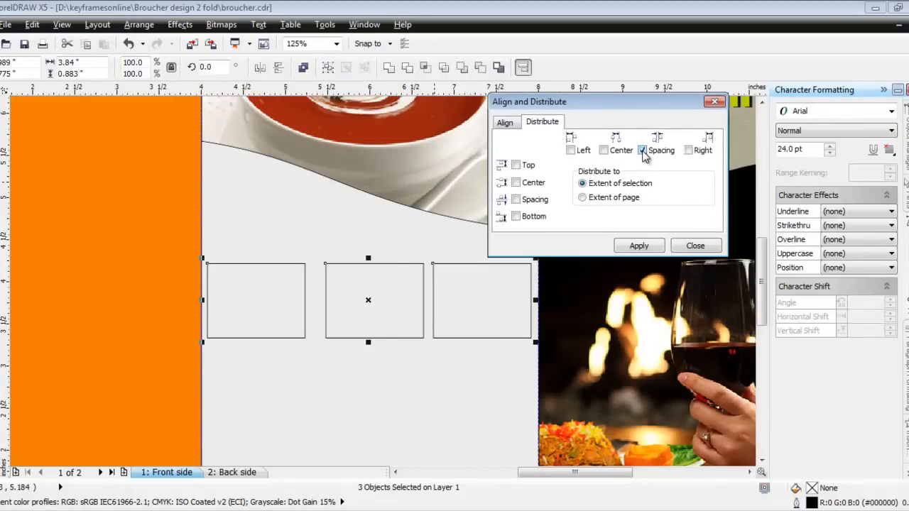
{"action": "left_click", "coordinate": [639, 244]}
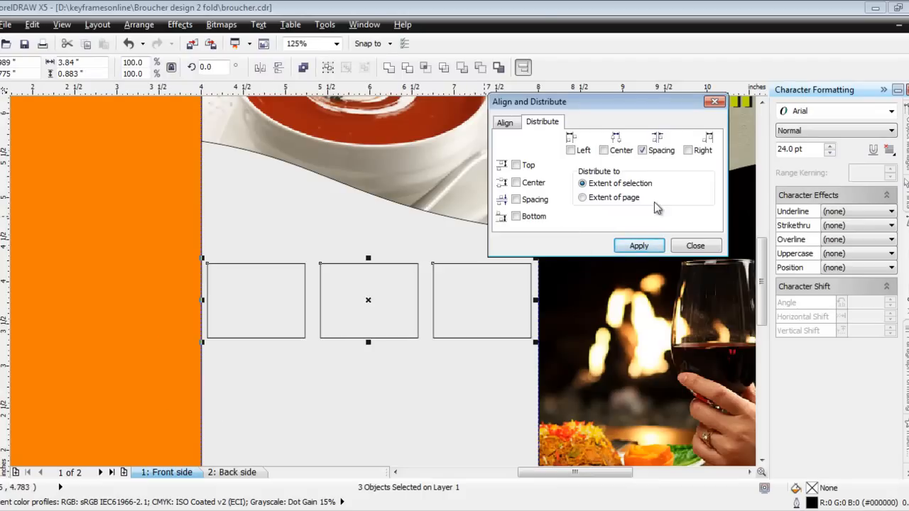
{"action": "left_click", "coordinate": [694, 244]}
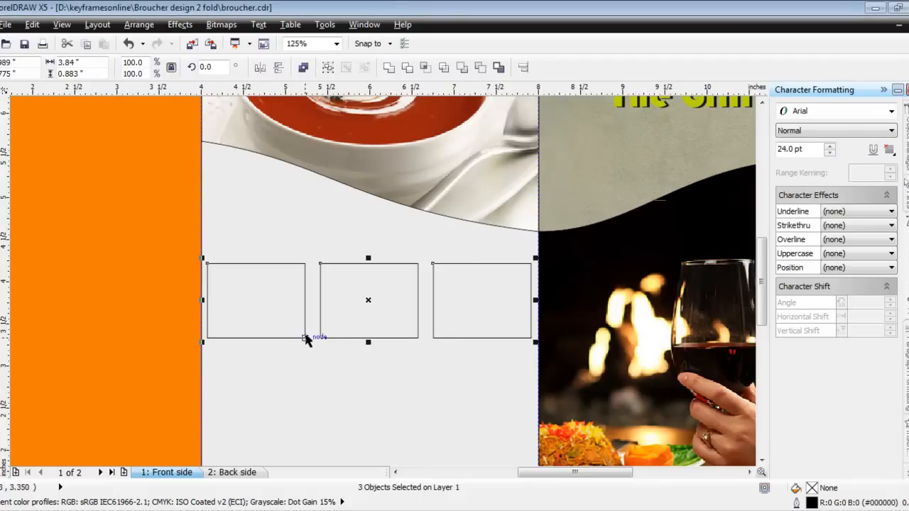
{"action": "left_click", "coordinate": [256, 299]}
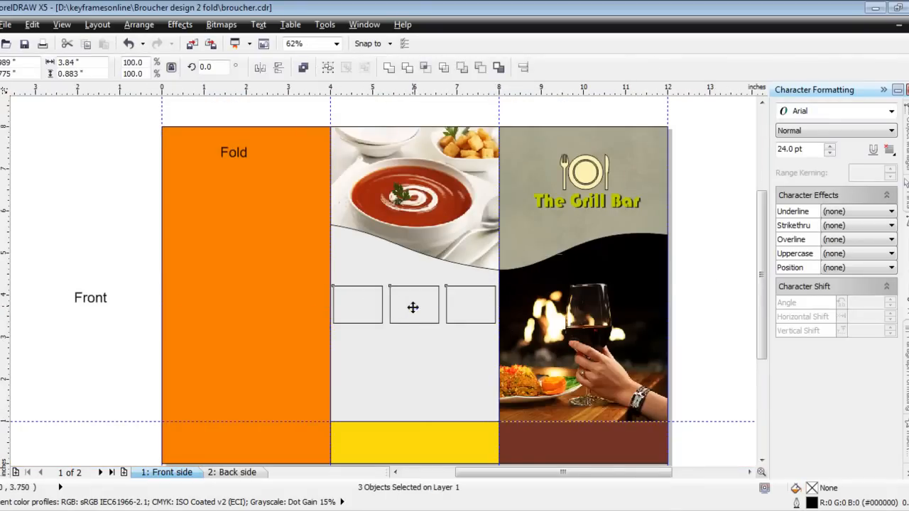
Drop a copy of the rectangle row below it to make six frames
{"action": "left_click_drag", "start_coordinate": [414, 304], "coordinate": [413, 368]}
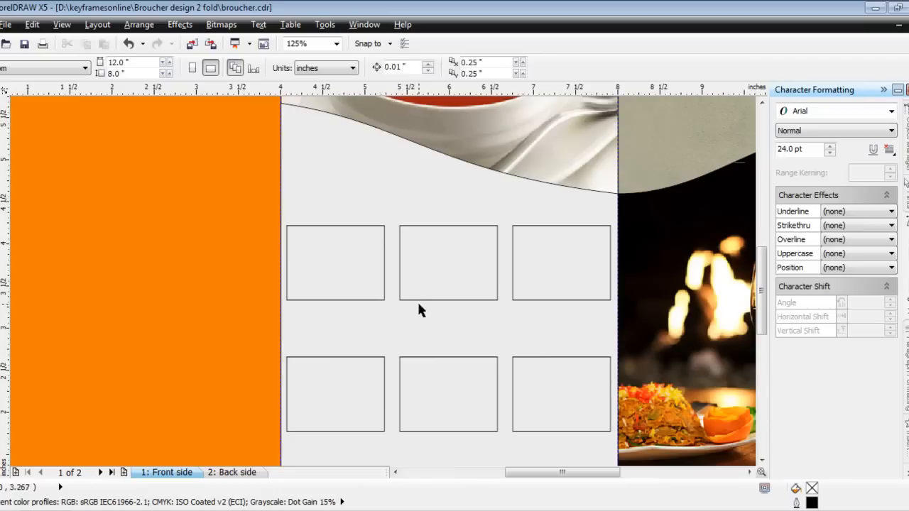
{"action": "mouse_move", "coordinate": [634, 244]}
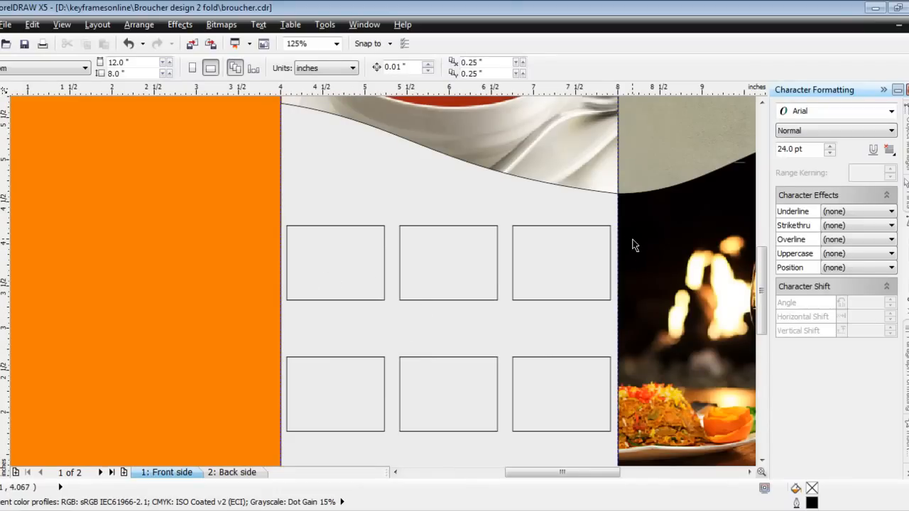
{"action": "scroll", "scroll_direction": "up", "scroll_amount": 3}
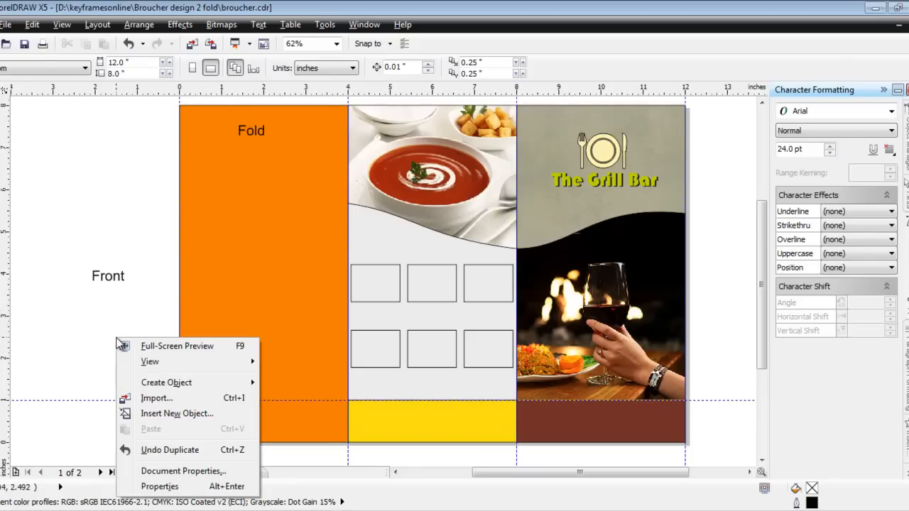
Import 147322479.jpg, chinese-stylish-food-photo.jpg, ixe7f3.jpg, the egg curry photo and GeneralTsoChicken_5.jpg from the images folder
{"action": "left_click", "coordinate": [157, 398]}
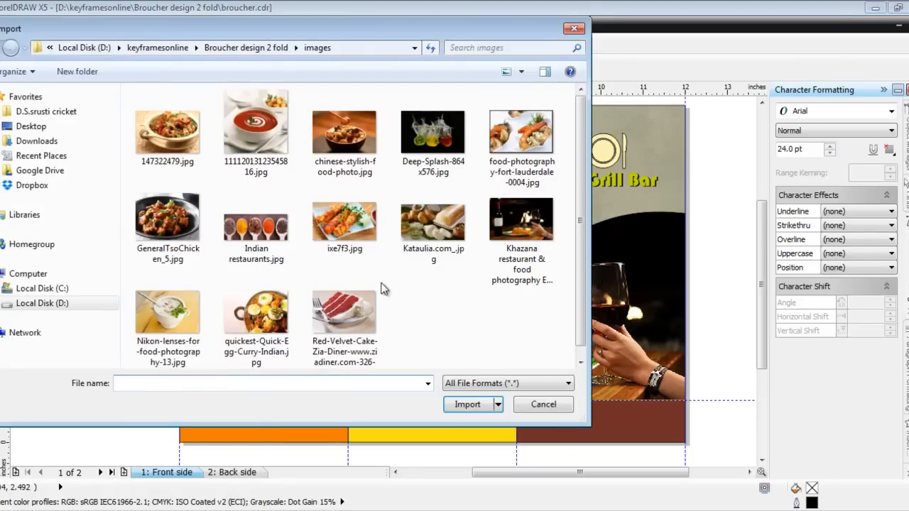
{"action": "left_click", "coordinate": [167, 128]}
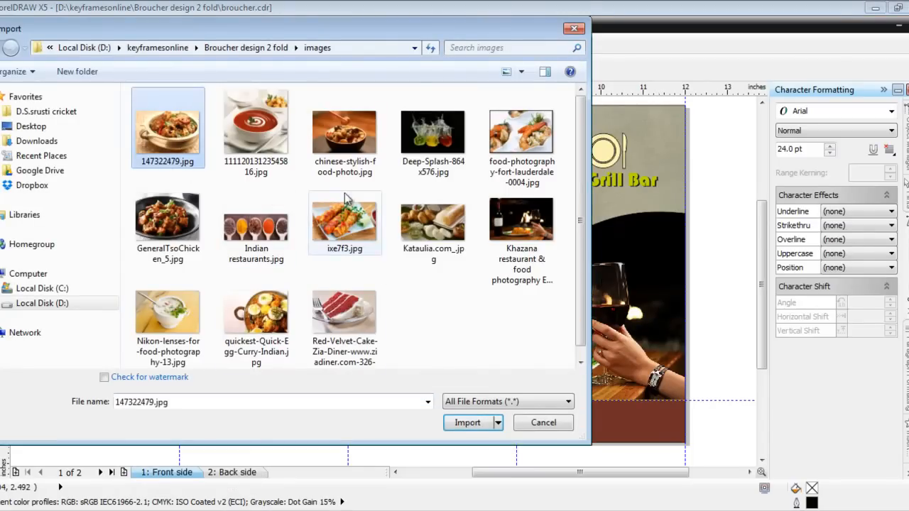
{"action": "left_click", "coordinate": [344, 132]}
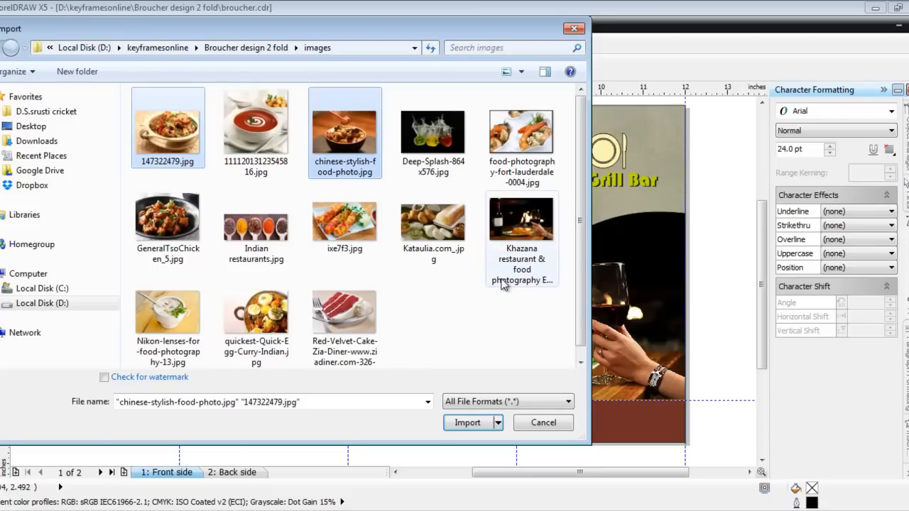
{"action": "left_click", "coordinate": [343, 222]}
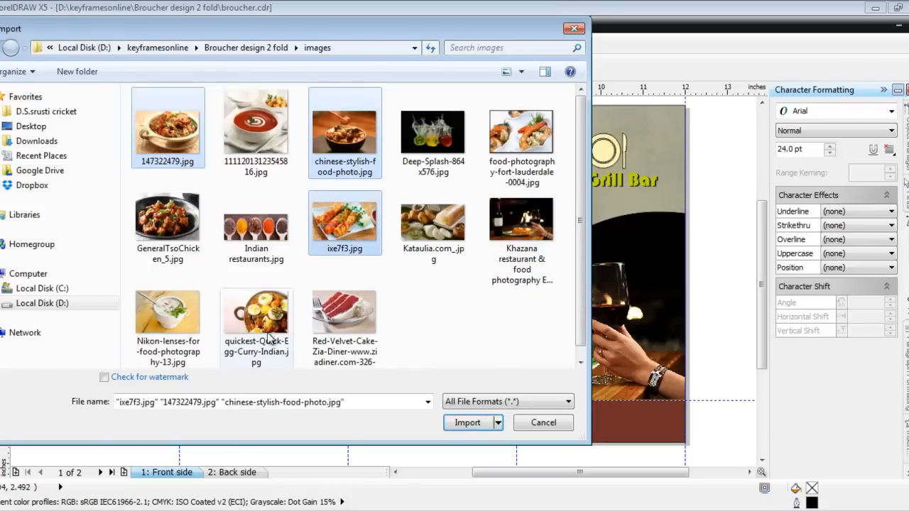
{"action": "left_click", "coordinate": [256, 314]}
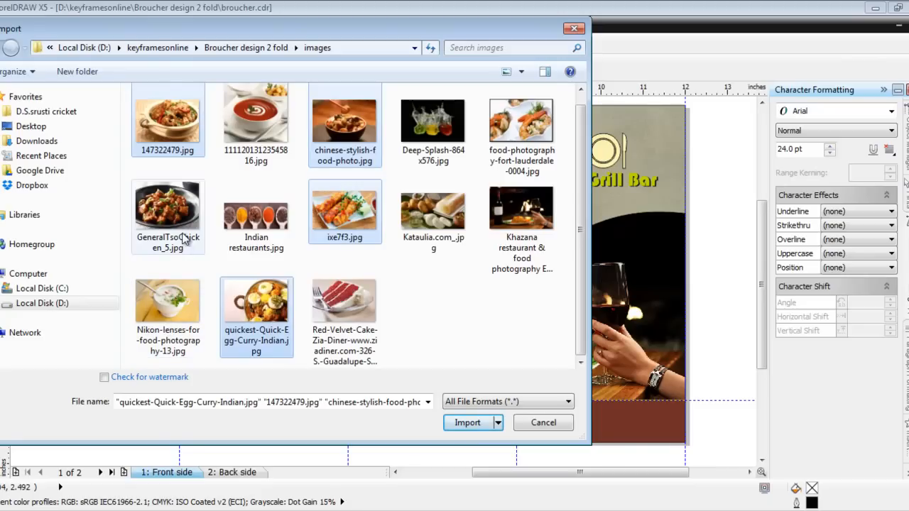
{"action": "left_click", "coordinate": [168, 206]}
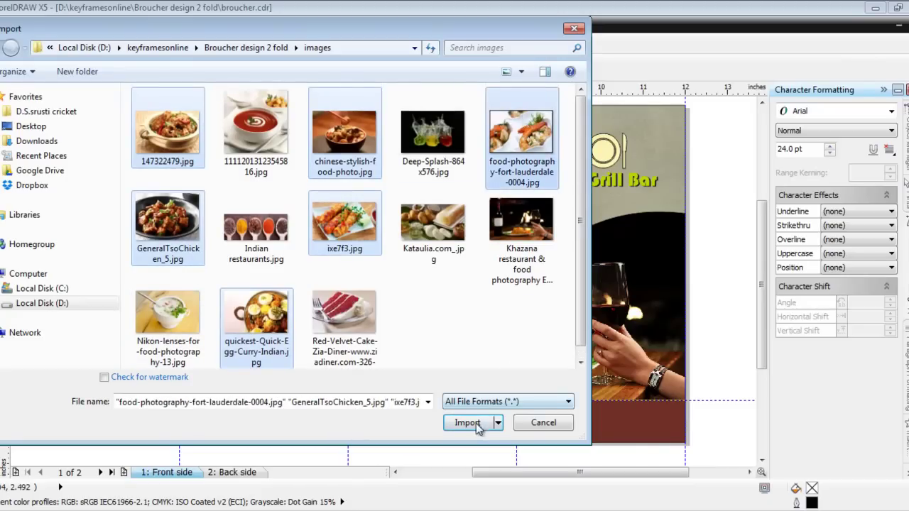
{"action": "left_click", "coordinate": [465, 424]}
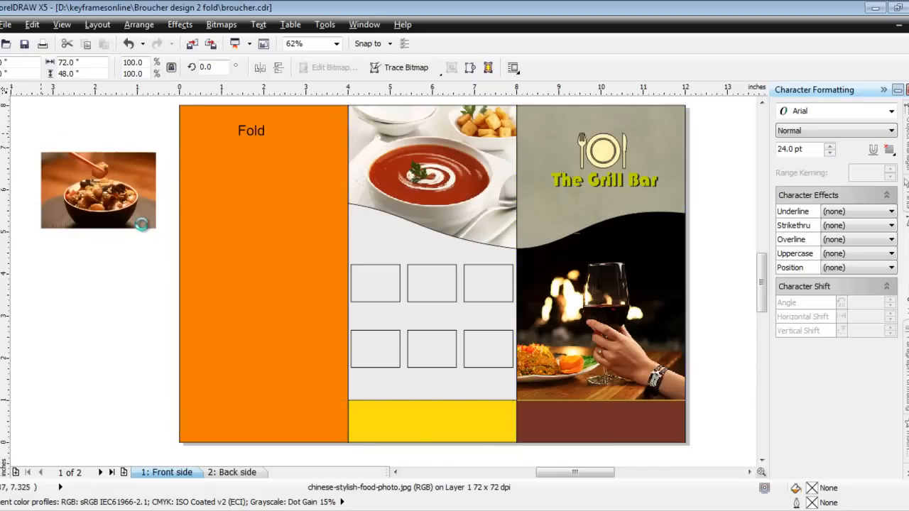
PowerClip the curry, chicken and other food photos inside the empty frames
{"action": "left_click", "coordinate": [98, 193]}
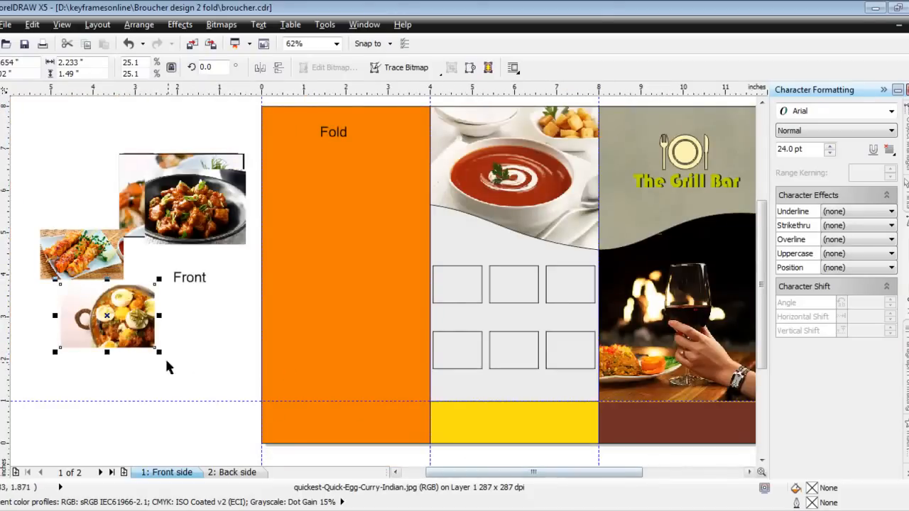
{"action": "left_click_drag", "start_coordinate": [106, 315], "coordinate": [252, 319]}
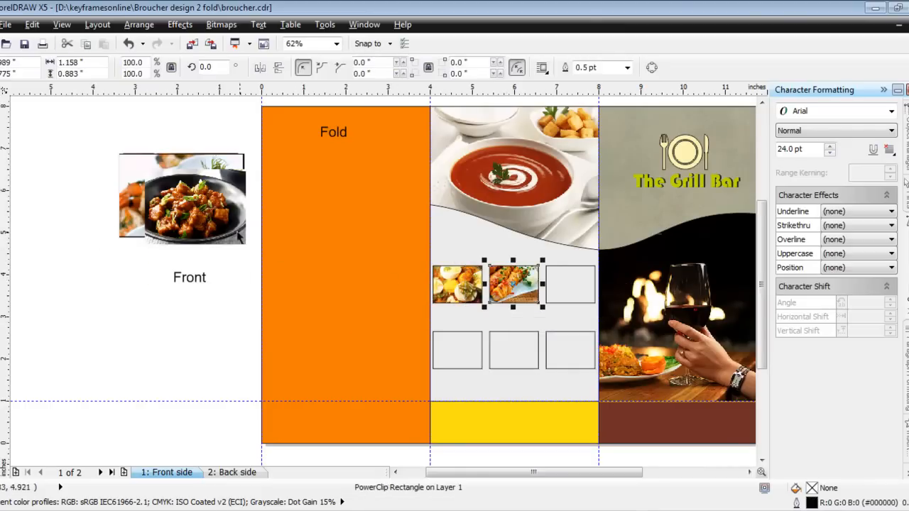
{"action": "left_click_drag", "start_coordinate": [199, 199], "coordinate": [575, 287]}
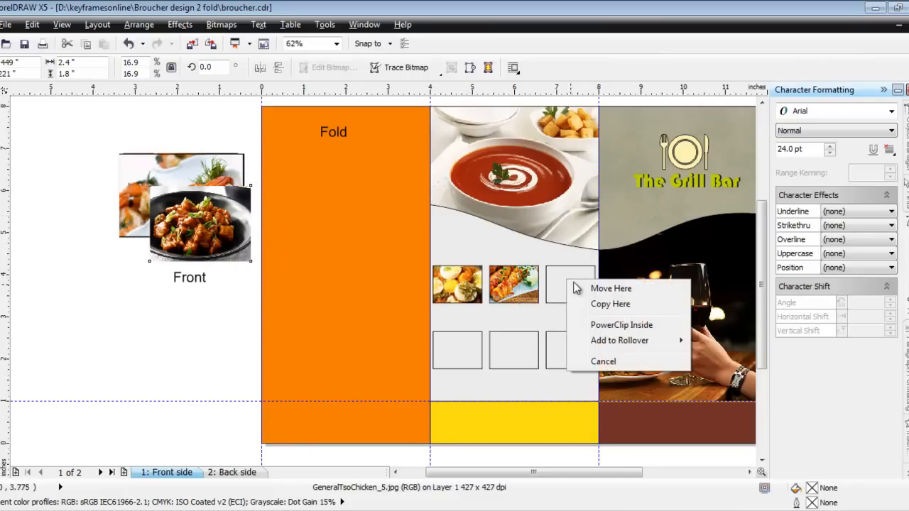
{"action": "left_click", "coordinate": [610, 287]}
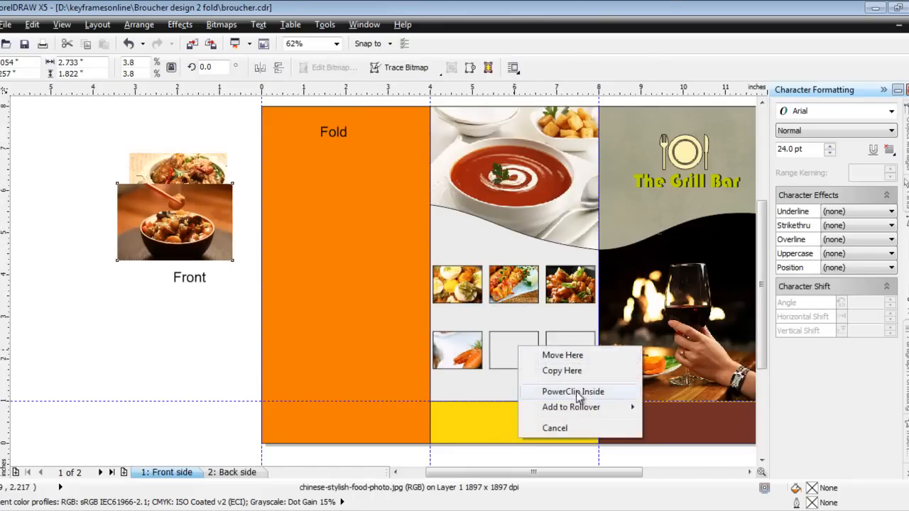
{"action": "left_click", "coordinate": [572, 392]}
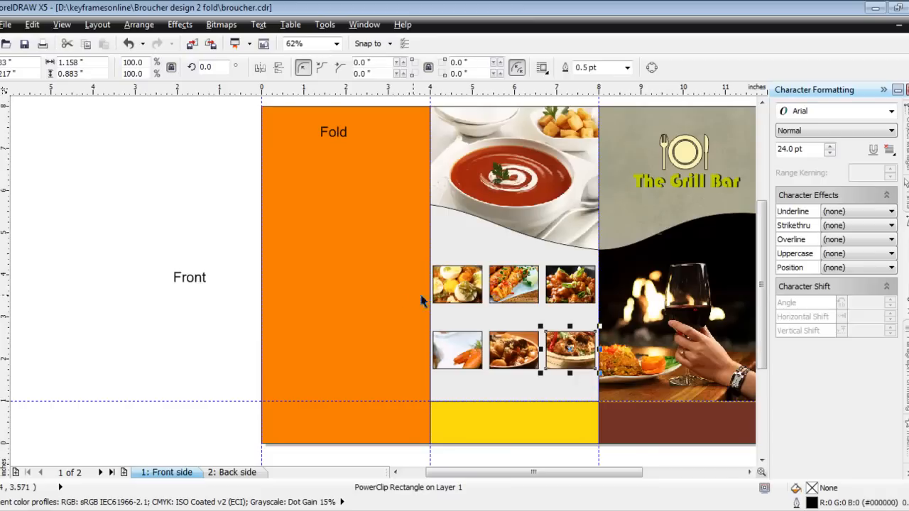
Edit the curry photo inside its frame so the dish shows
{"action": "right_click", "coordinate": [569, 349]}
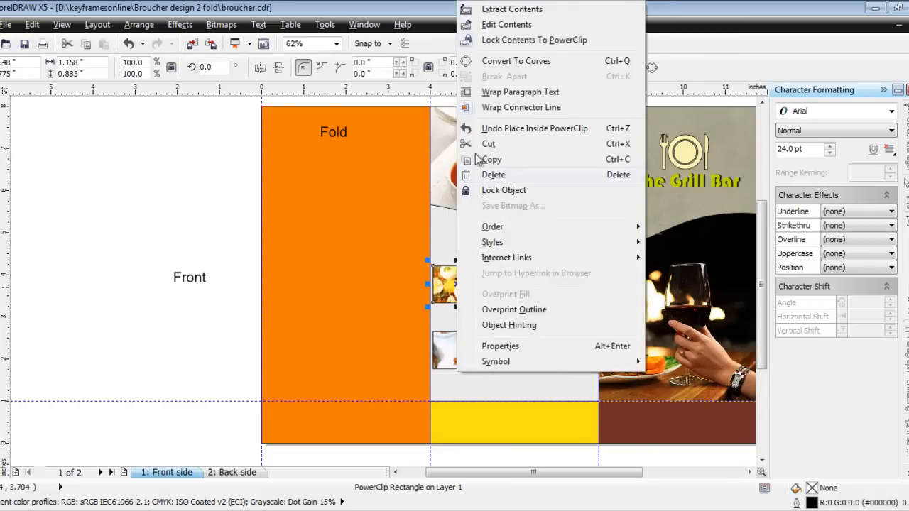
{"action": "left_click", "coordinate": [506, 24]}
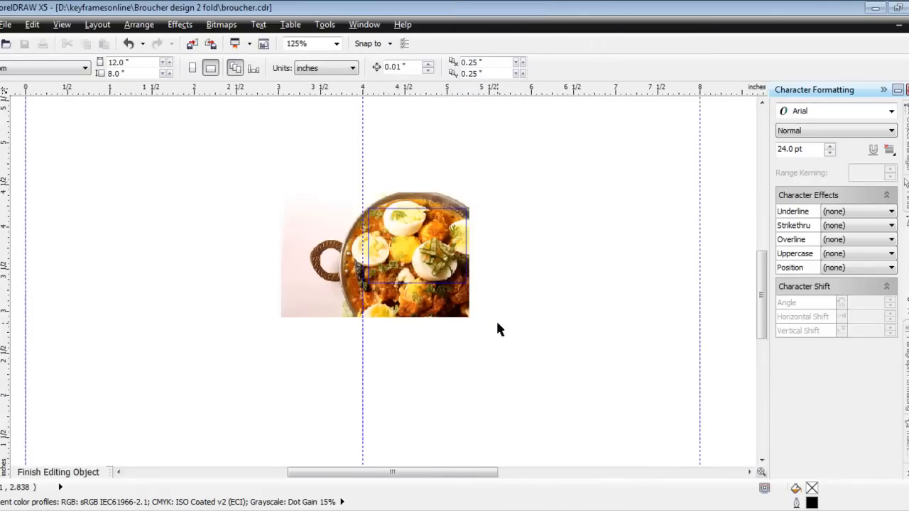
{"action": "left_click", "coordinate": [375, 256]}
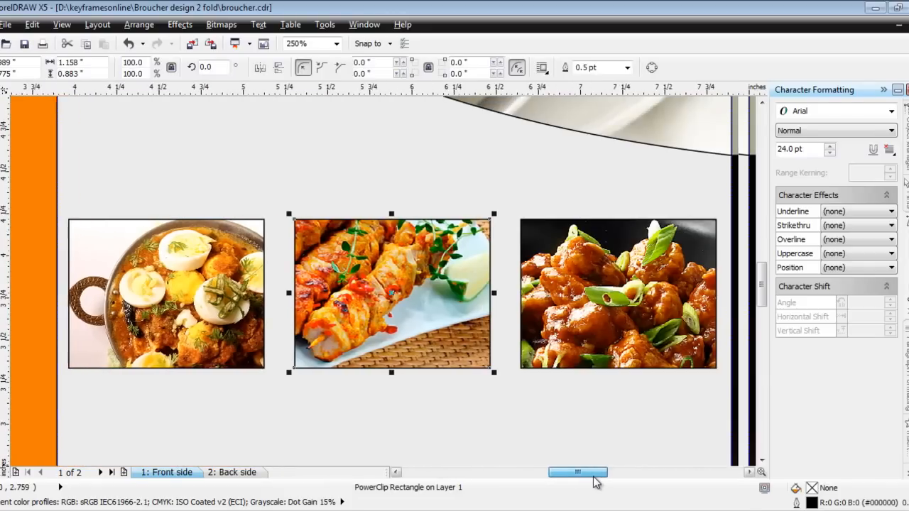
Shrink the chicken photo inside the top-right frame until the whole bowl fits, then finish editing
{"action": "right_click", "coordinate": [390, 293]}
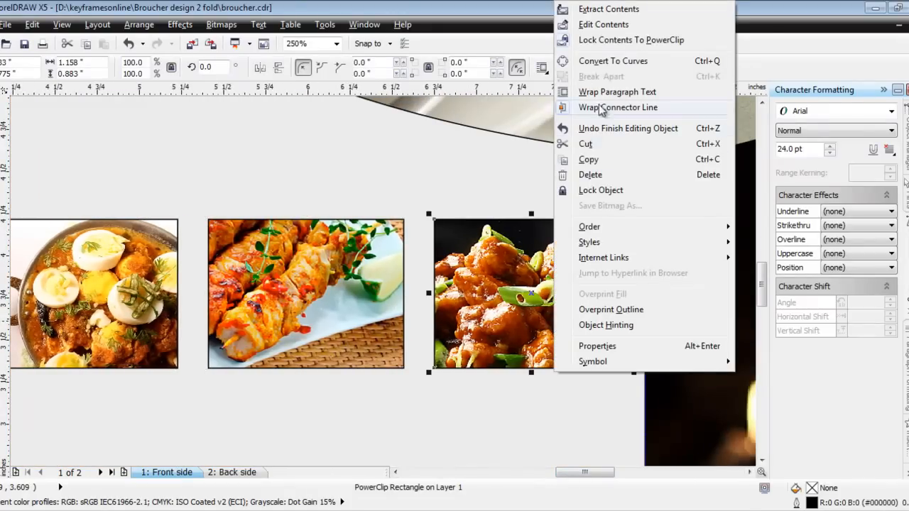
{"action": "left_click", "coordinate": [603, 24]}
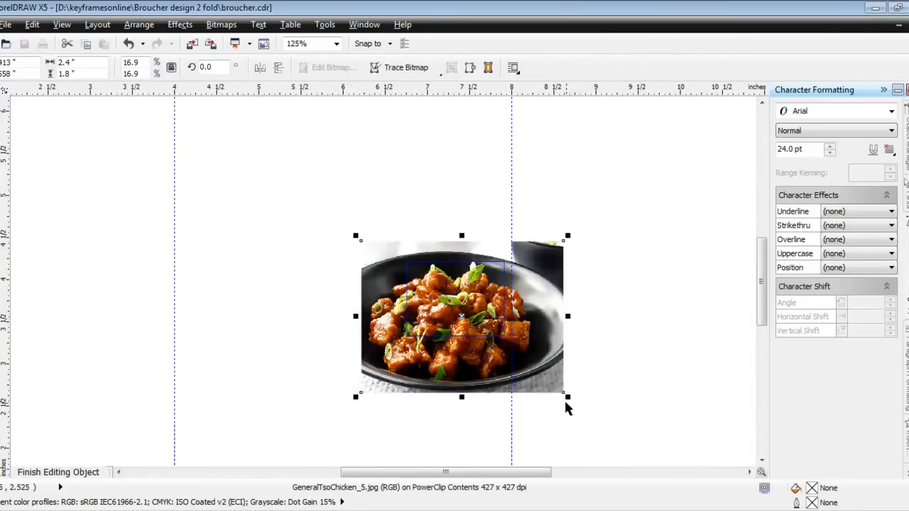
{"action": "left_click_drag", "start_coordinate": [568, 398], "coordinate": [551, 383]}
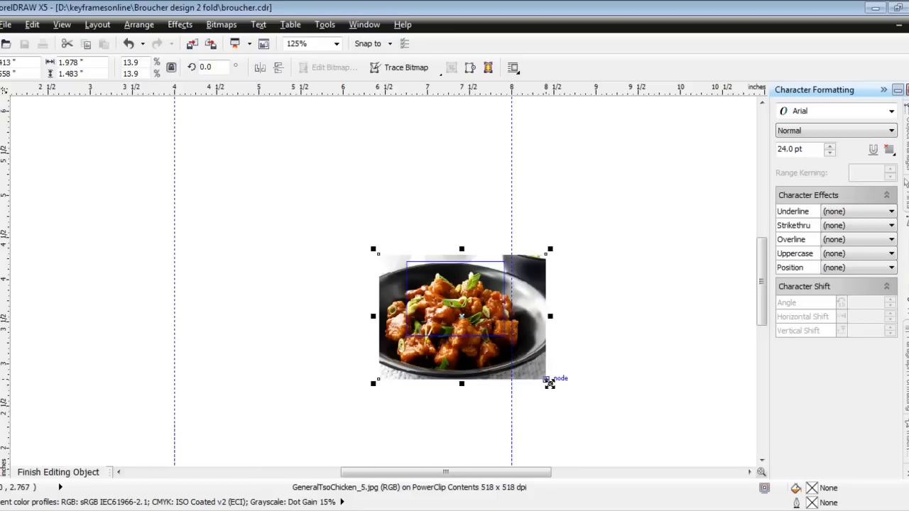
{"action": "left_click_drag", "start_coordinate": [550, 382], "coordinate": [531, 370]}
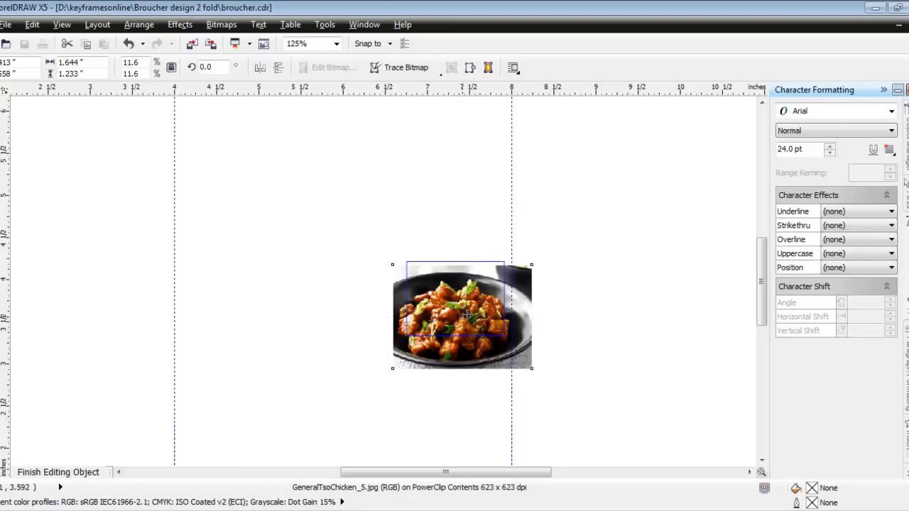
{"action": "left_click_drag", "start_coordinate": [531, 364], "coordinate": [533, 355]}
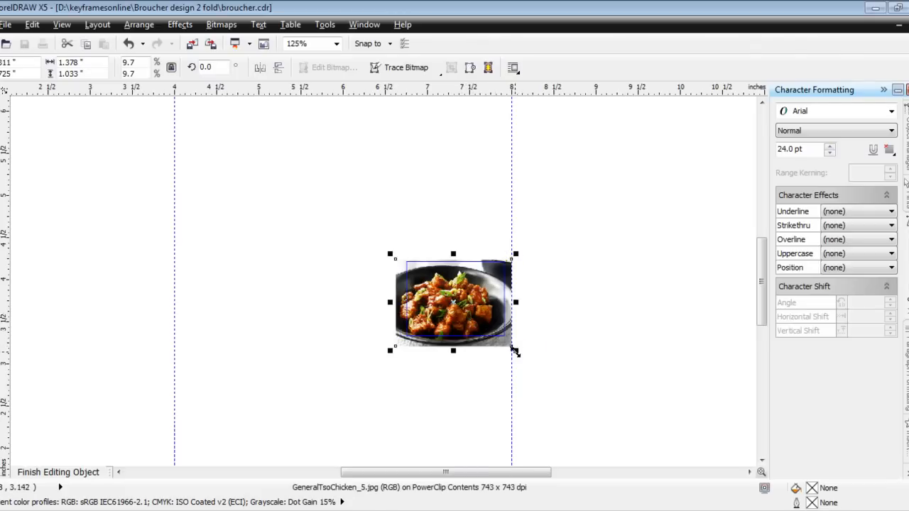
{"action": "left_click_drag", "start_coordinate": [514, 352], "coordinate": [497, 333]}
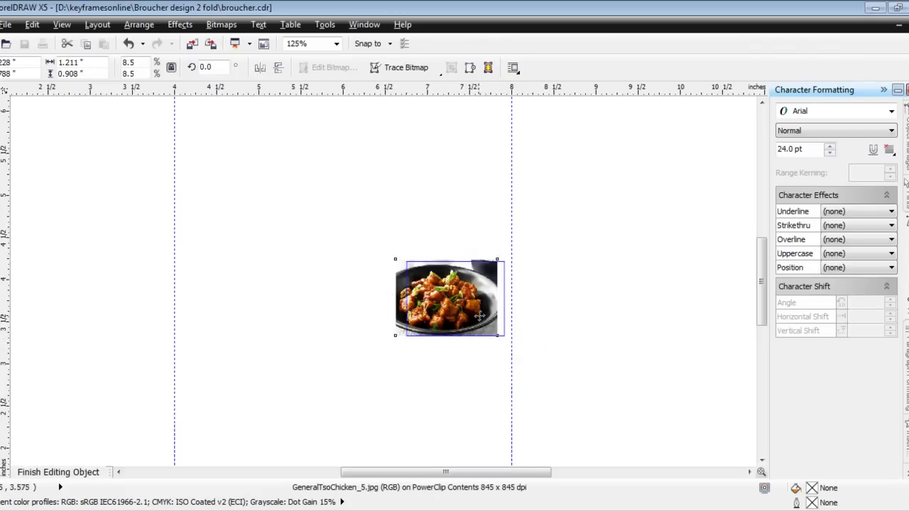
{"action": "left_click", "coordinate": [455, 298]}
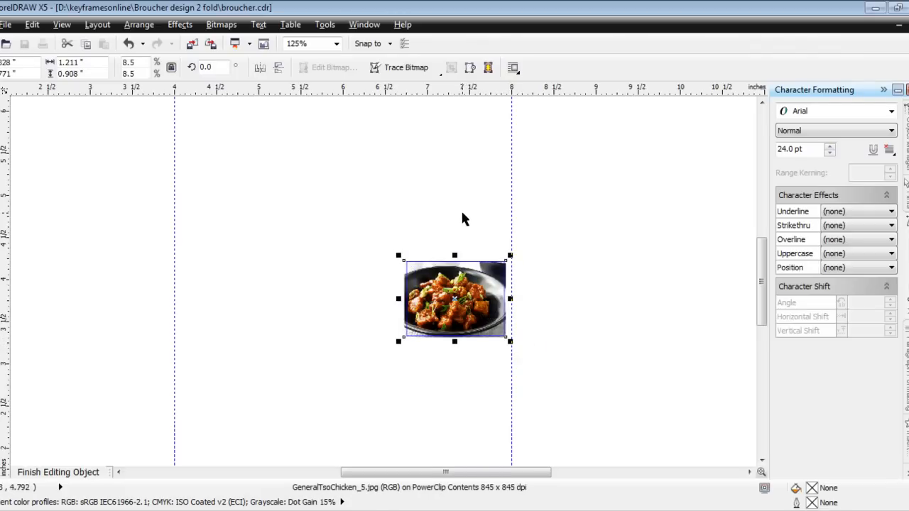
{"action": "left_click", "coordinate": [58, 472]}
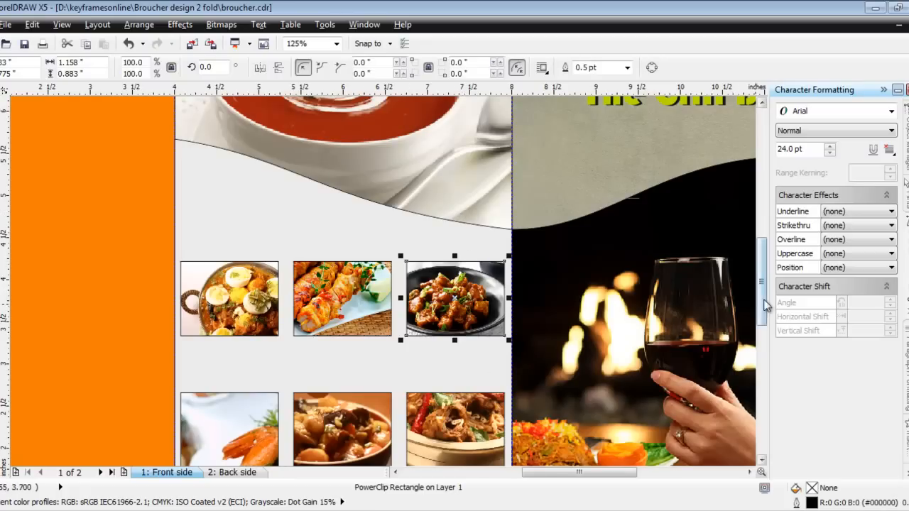
Fit the noodle bowl photo within the lower-right frame
{"action": "right_click", "coordinate": [454, 298]}
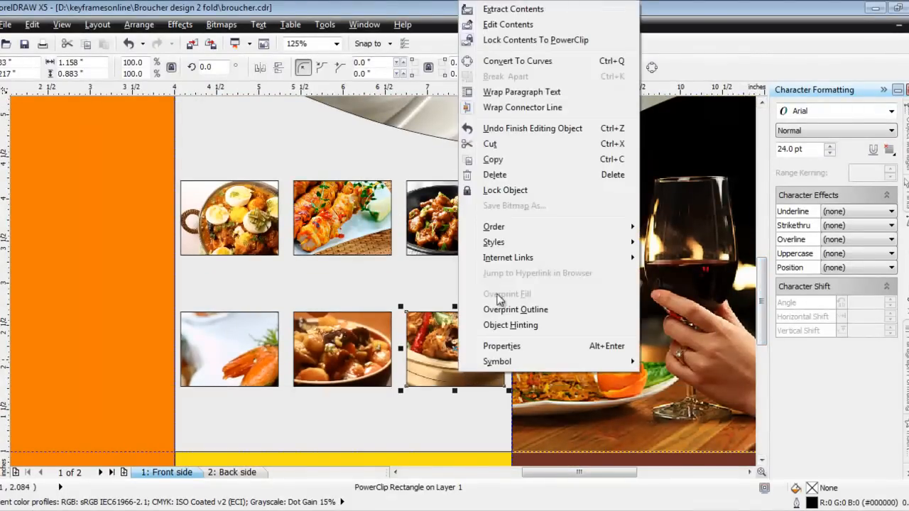
{"action": "left_click", "coordinate": [508, 25]}
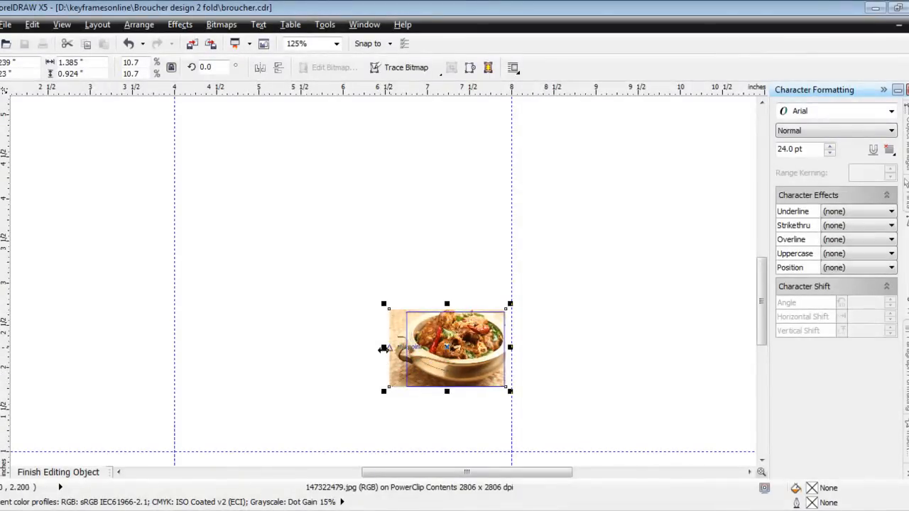
{"action": "left_click_drag", "start_coordinate": [383, 348], "coordinate": [405, 348]}
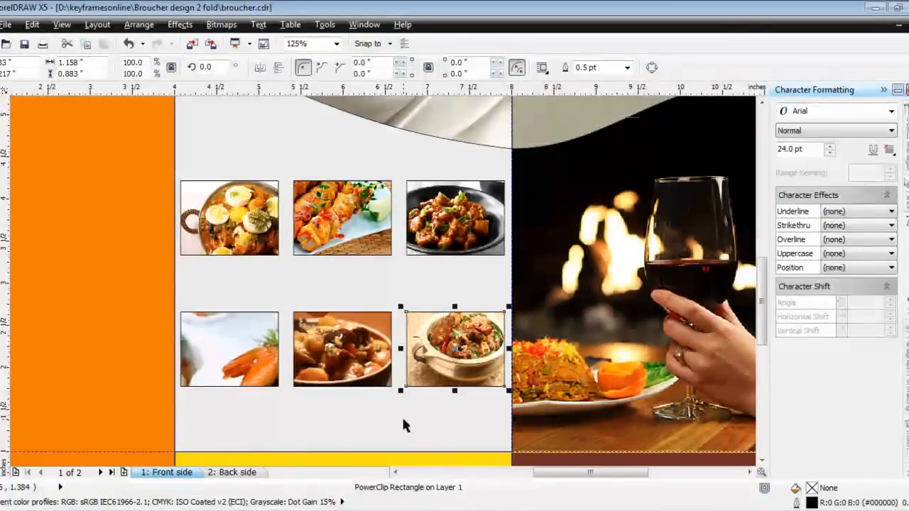
Adjust the lower-middle photo and shrink the shrimp photo to fit their frames
{"action": "right_click", "coordinate": [455, 348]}
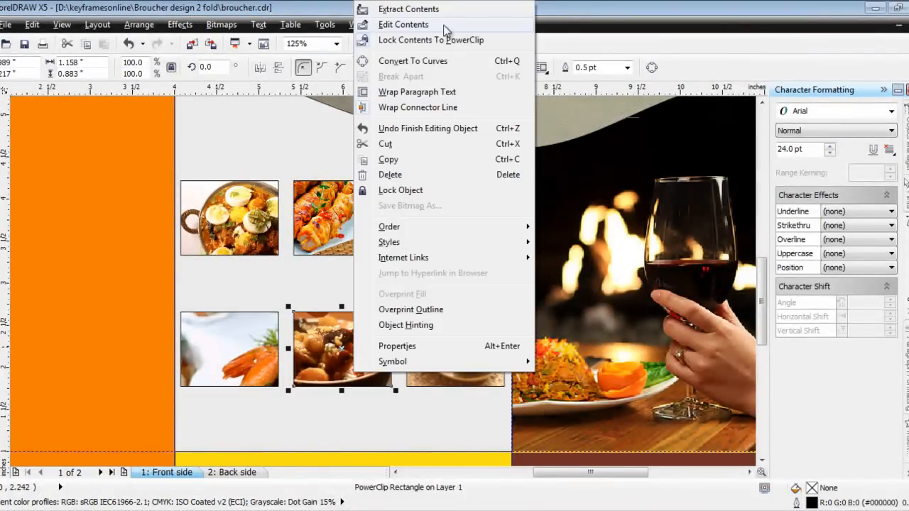
{"action": "left_click", "coordinate": [403, 24]}
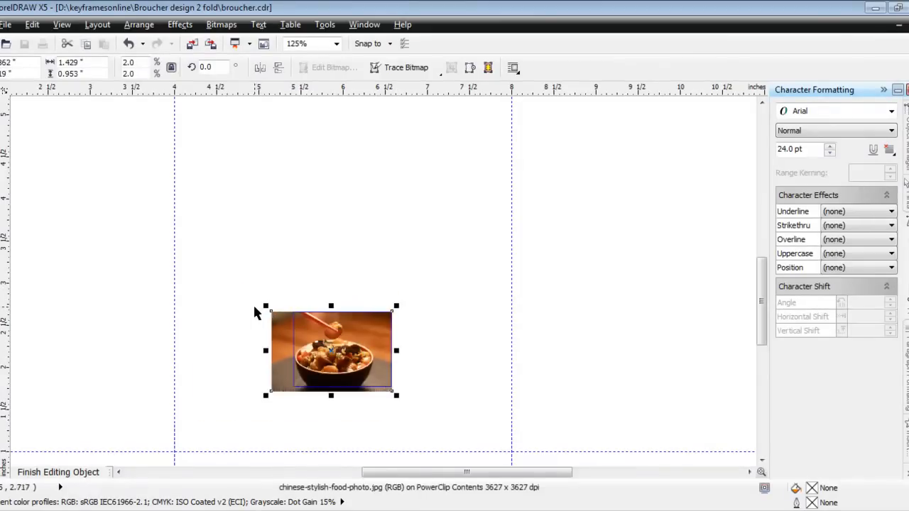
{"action": "left_click", "coordinate": [58, 471]}
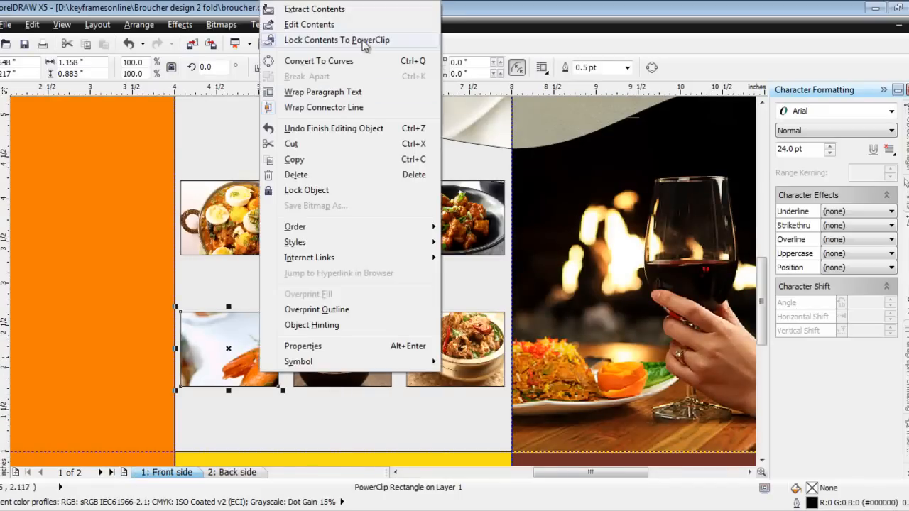
{"action": "left_click", "coordinate": [309, 24]}
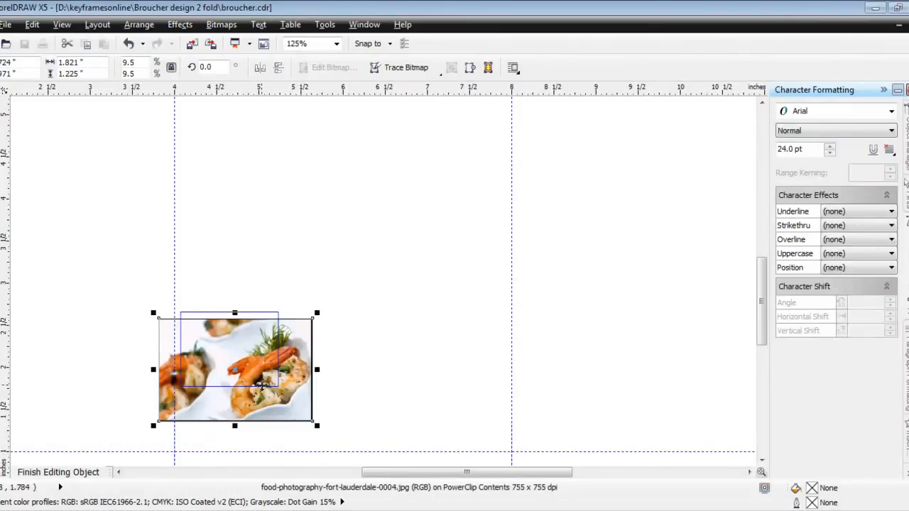
{"action": "left_click_drag", "start_coordinate": [235, 370], "coordinate": [202, 334]}
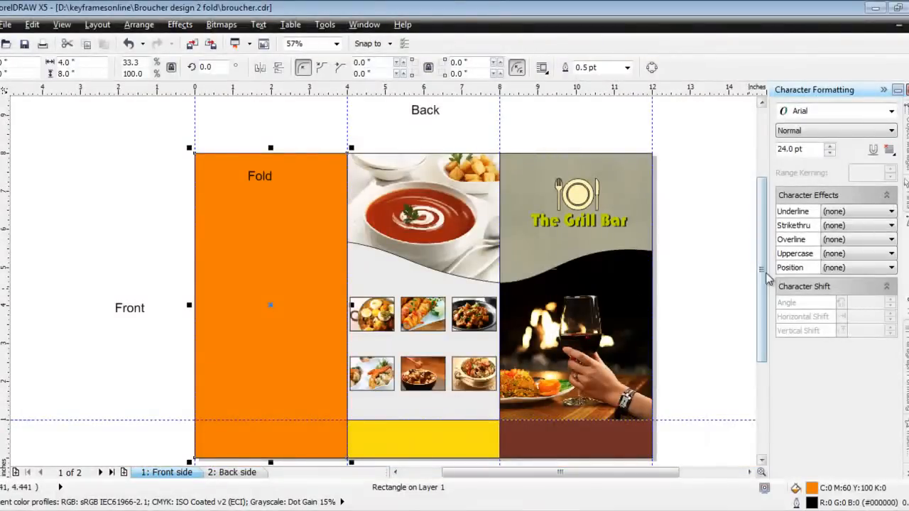
Zoom in on the middle panel above the photo grid
{"action": "scroll", "scroll_direction": "down", "scroll_amount": 3}
{"action": "type", "text": "O"}
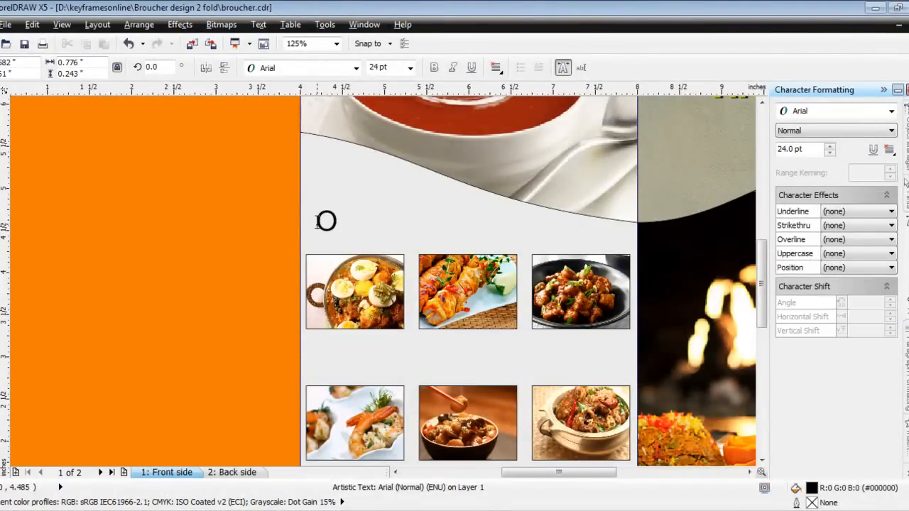
Type the 'Our Speciality' heading in Arial 18.62 pt above the thumbnails
{"action": "type", "text": "ur Spl"}
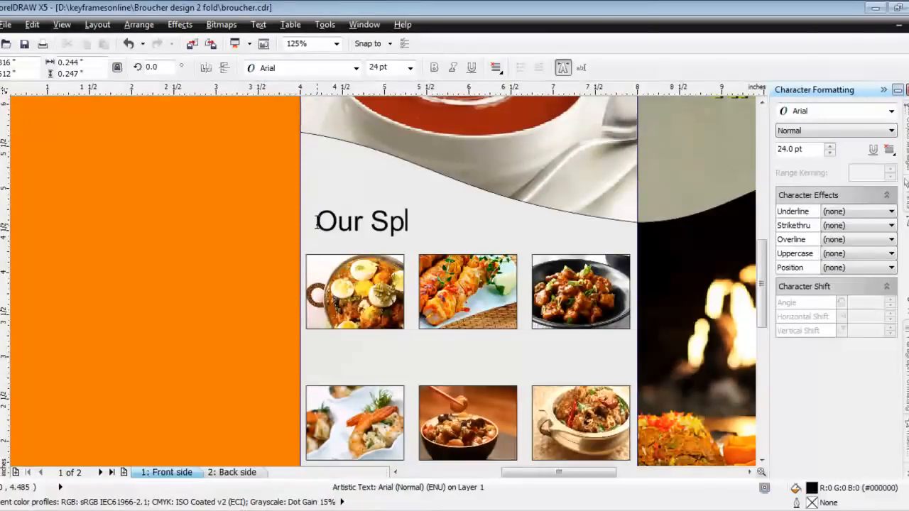
{"action": "type", "text": "eciality"}
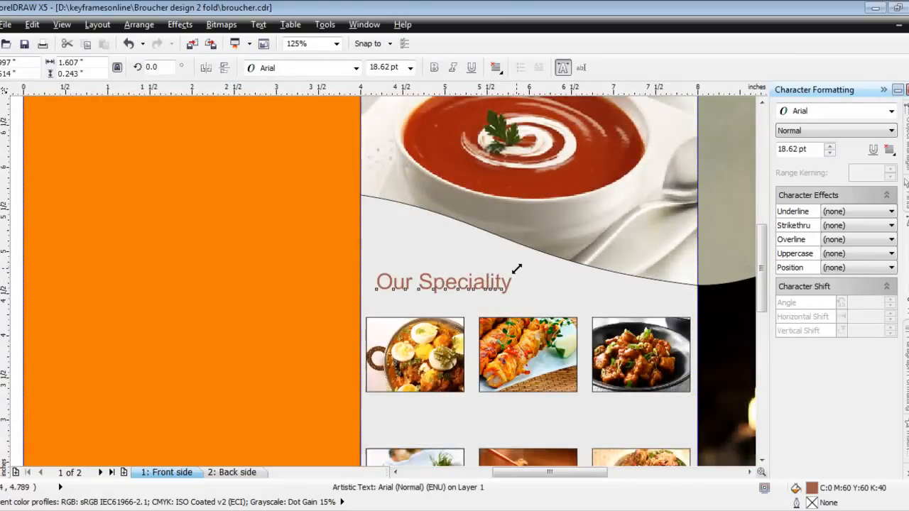
{"action": "left_click", "coordinate": [443, 281]}
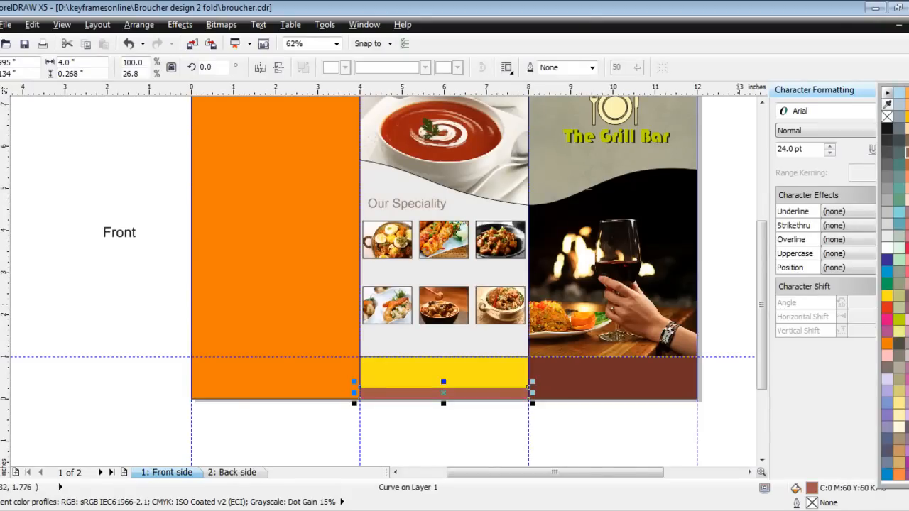
Give the bottom bar of the right panel a lighter reddish-brown fill
{"action": "left_click", "coordinate": [612, 378]}
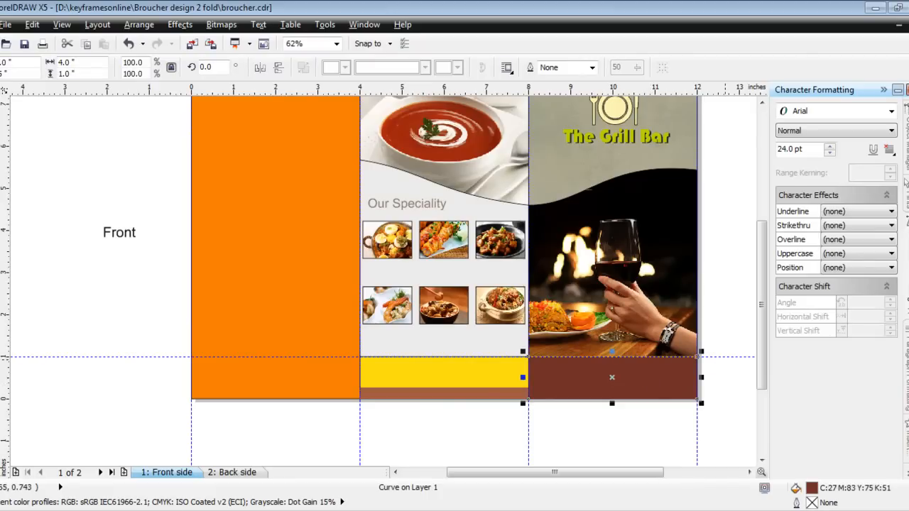
{"action": "left_click", "coordinate": [603, 387]}
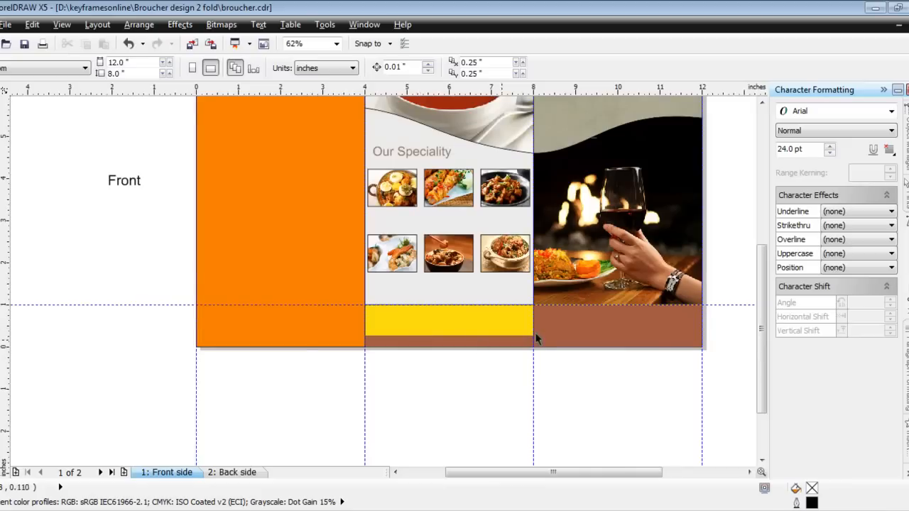
{"action": "left_click", "coordinate": [511, 286]}
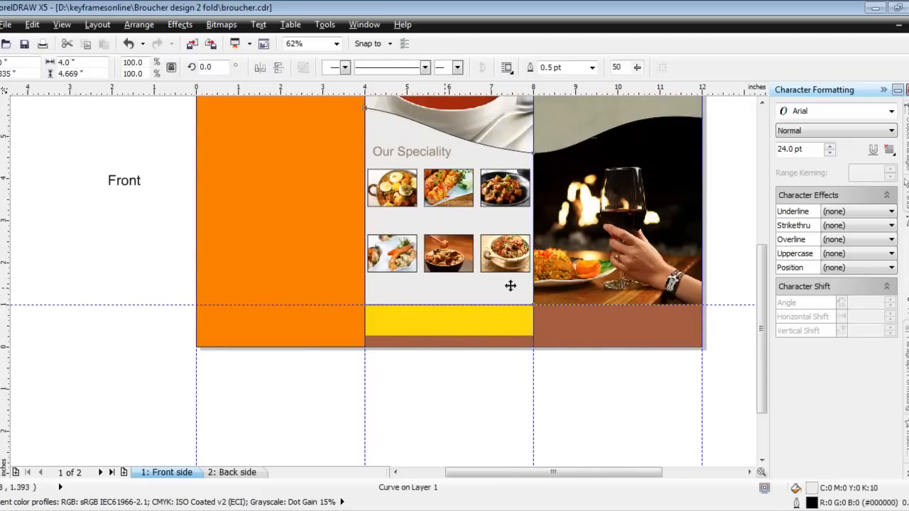
{"action": "left_click", "coordinate": [449, 206]}
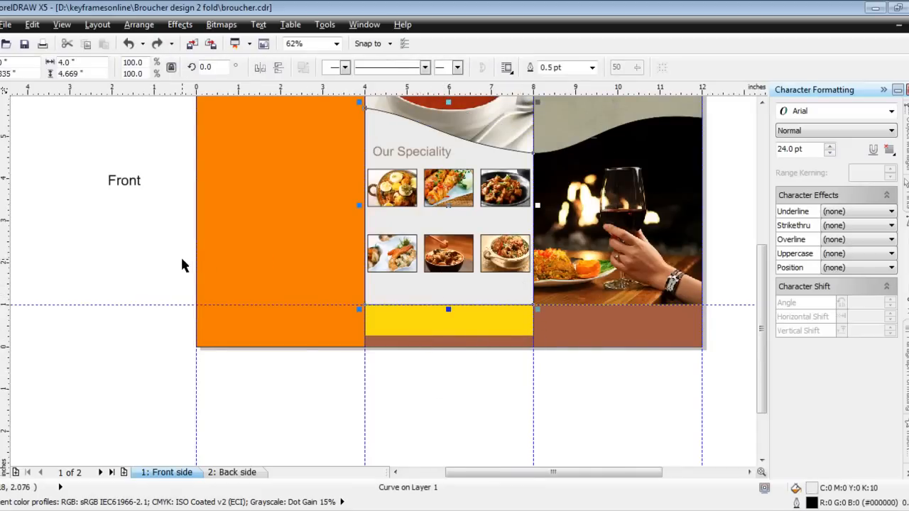
{"action": "right_click", "coordinate": [183, 266]}
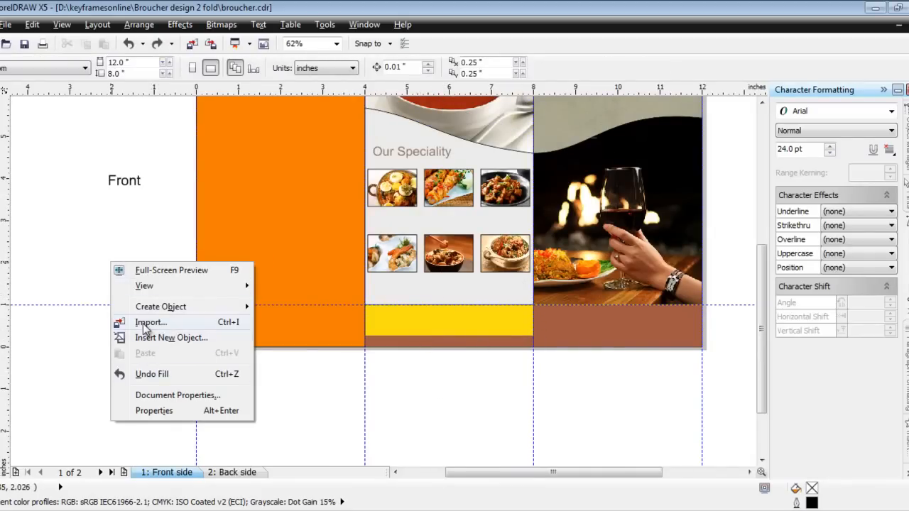
Import Deep-Splash-864x576.jpg, the water-splash peppers photo, onto the page
{"action": "left_click", "coordinate": [151, 322]}
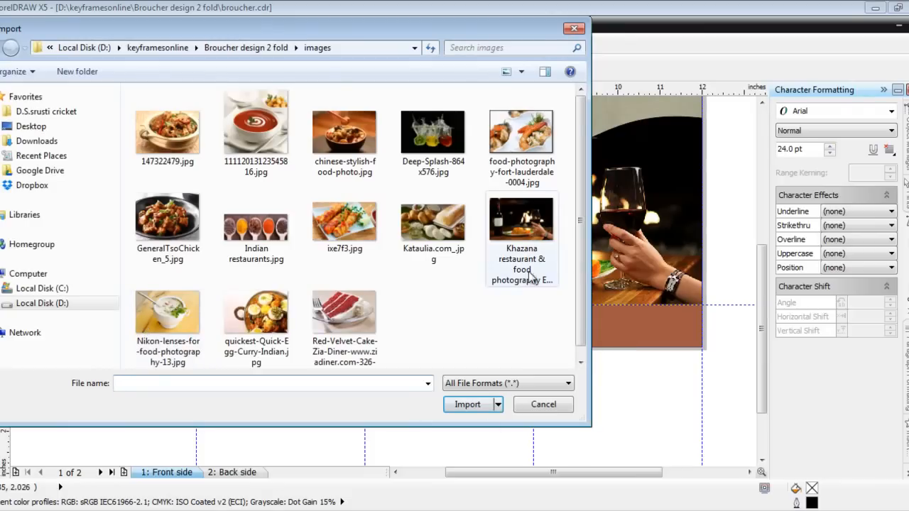
{"action": "left_click", "coordinate": [433, 131]}
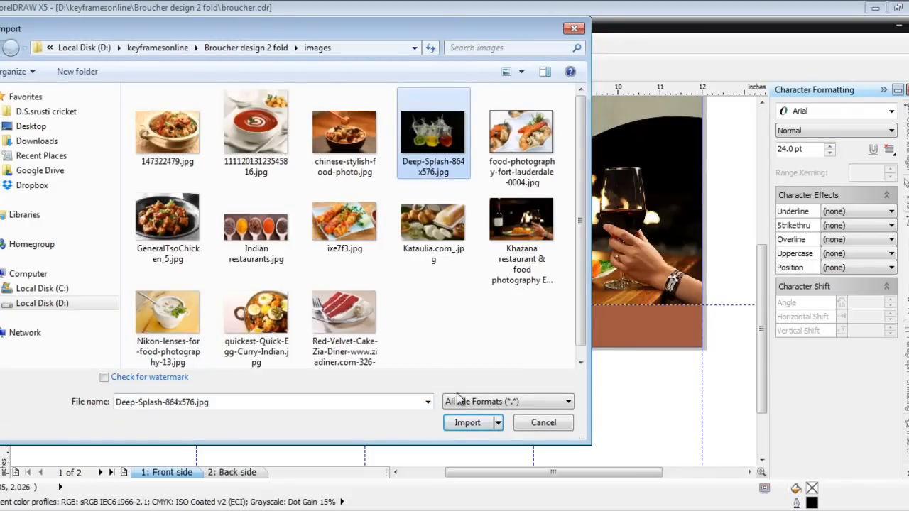
{"action": "left_click", "coordinate": [466, 423]}
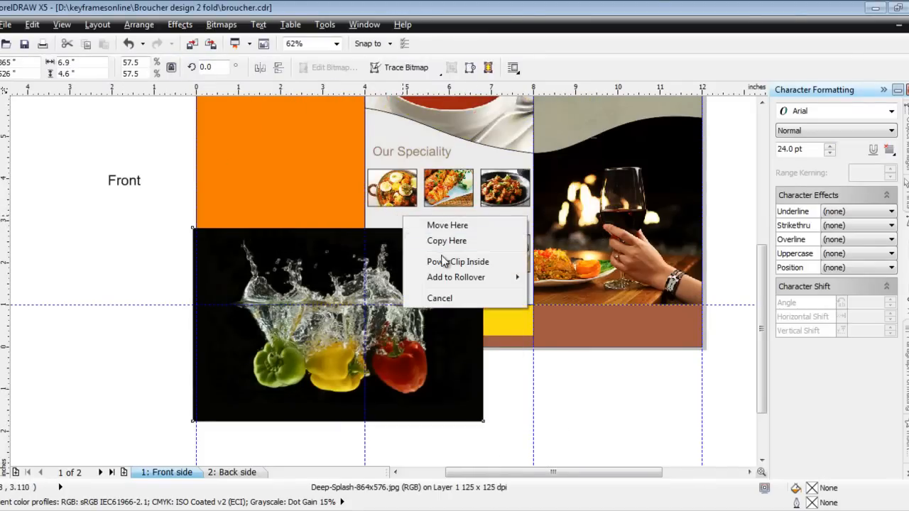
PowerClip the splash photo inside the middle panel and scale it to fill the frame
{"action": "left_click", "coordinate": [458, 262]}
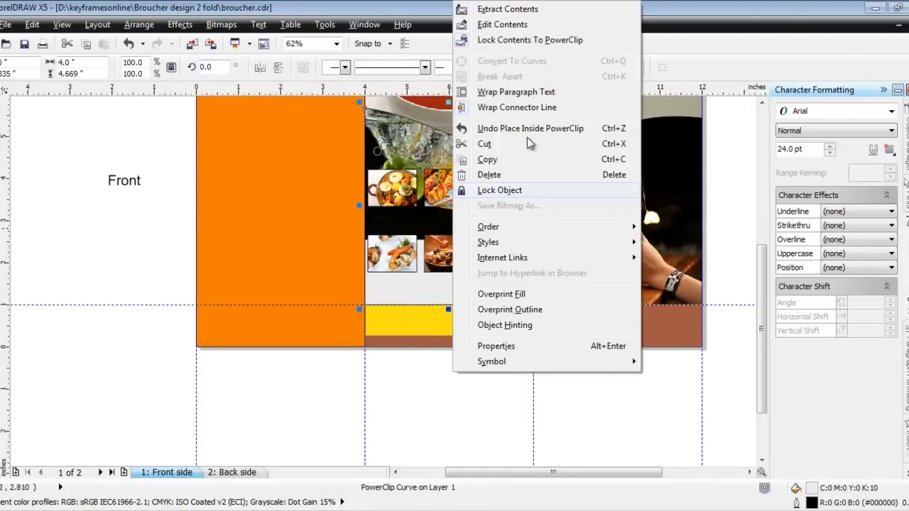
{"action": "left_click", "coordinate": [503, 24]}
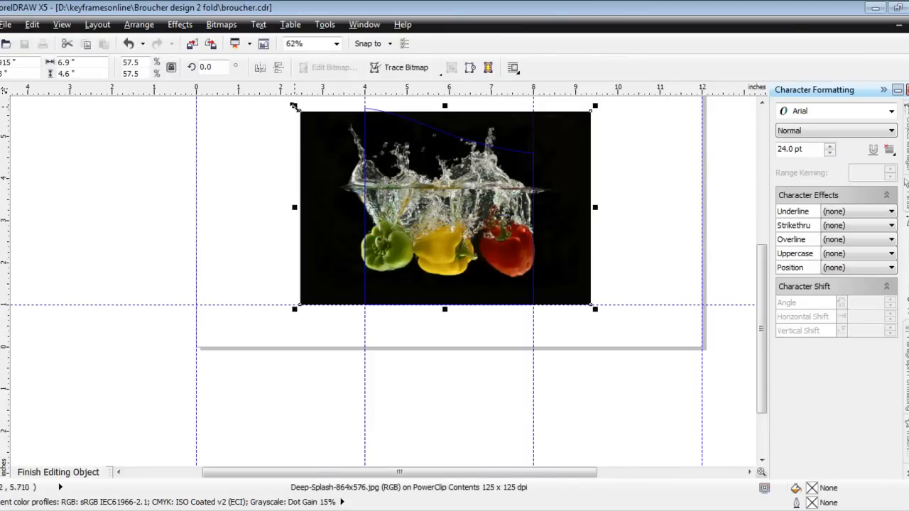
{"action": "left_click_drag", "start_coordinate": [445, 207], "coordinate": [435, 277]}
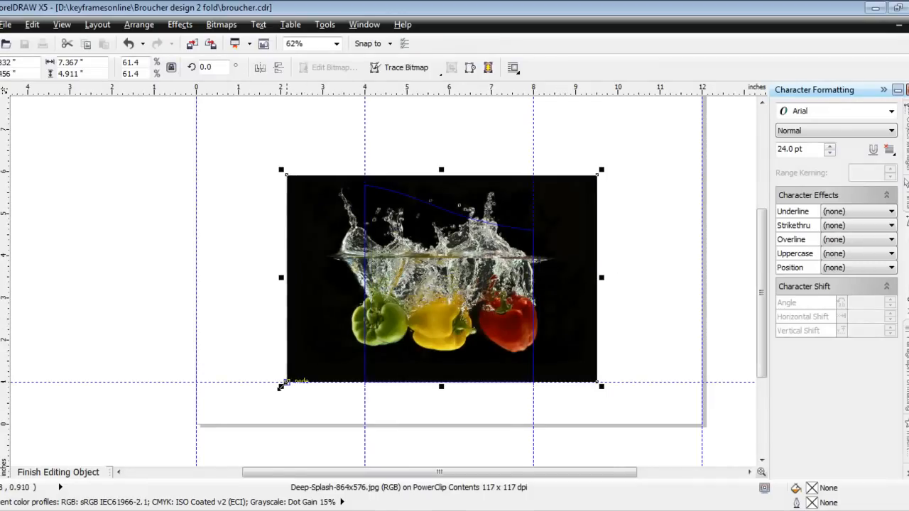
{"action": "left_click_drag", "start_coordinate": [441, 276], "coordinate": [451, 283]}
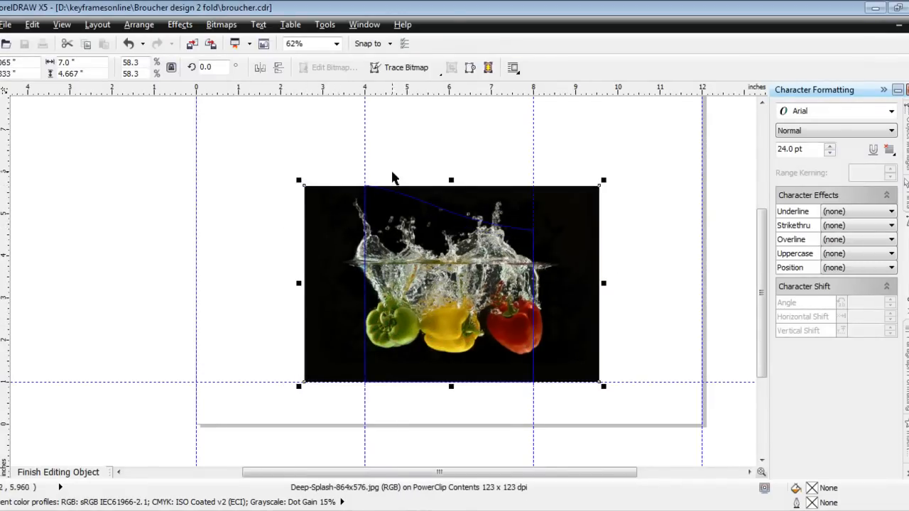
{"action": "left_click_drag", "start_coordinate": [452, 180], "coordinate": [452, 177]}
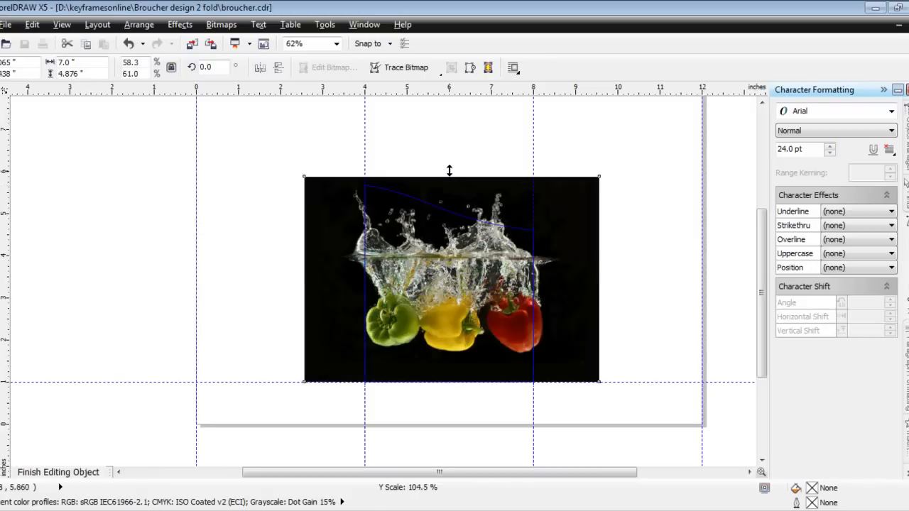
{"action": "left_click", "coordinate": [450, 278]}
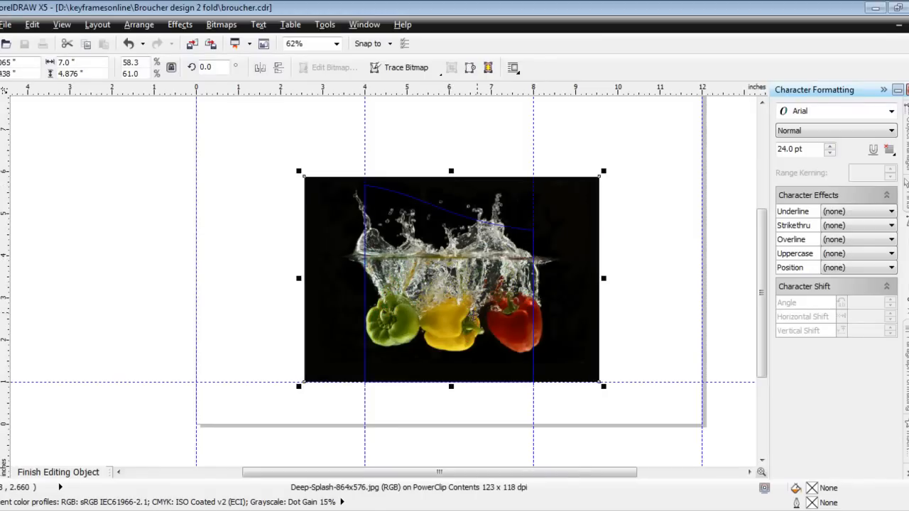
{"action": "left_click", "coordinate": [58, 472]}
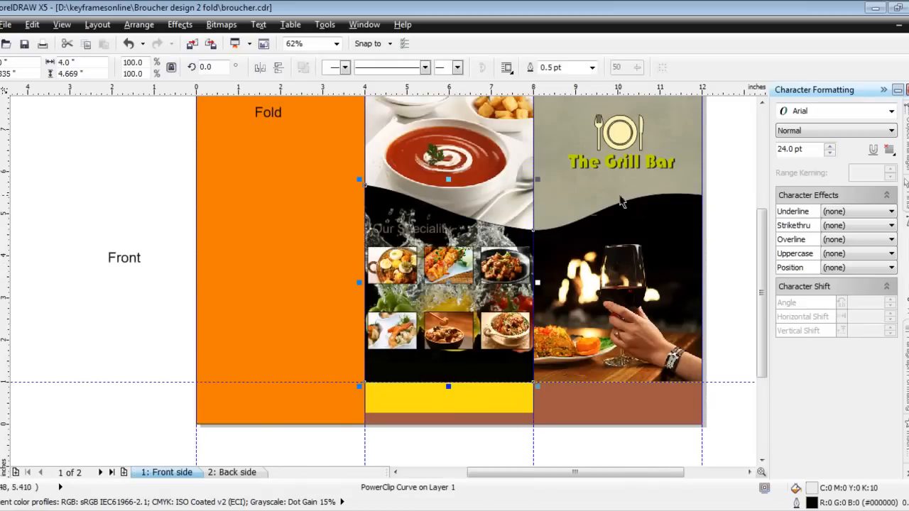
{"action": "mouse_move", "coordinate": [478, 371]}
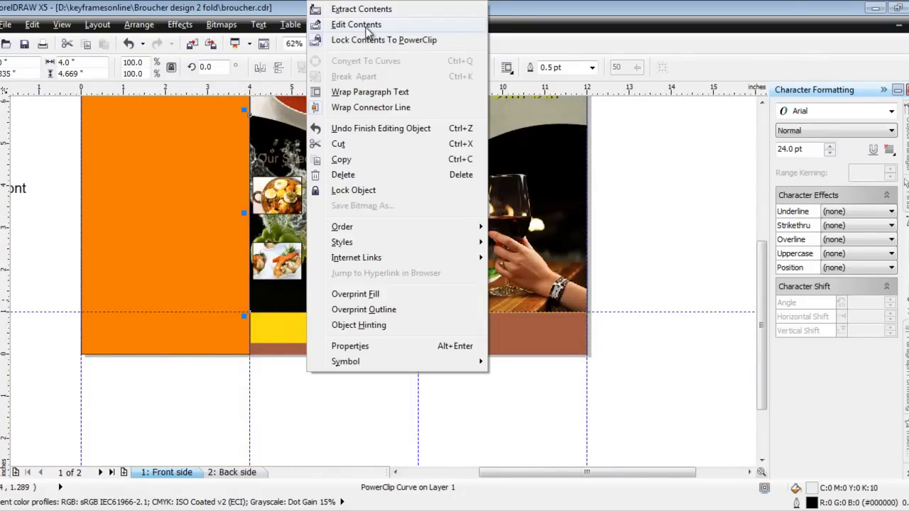
Apply transparency to the clipped splash photo so it fades into the grey backdrop
{"action": "left_click", "coordinate": [356, 24]}
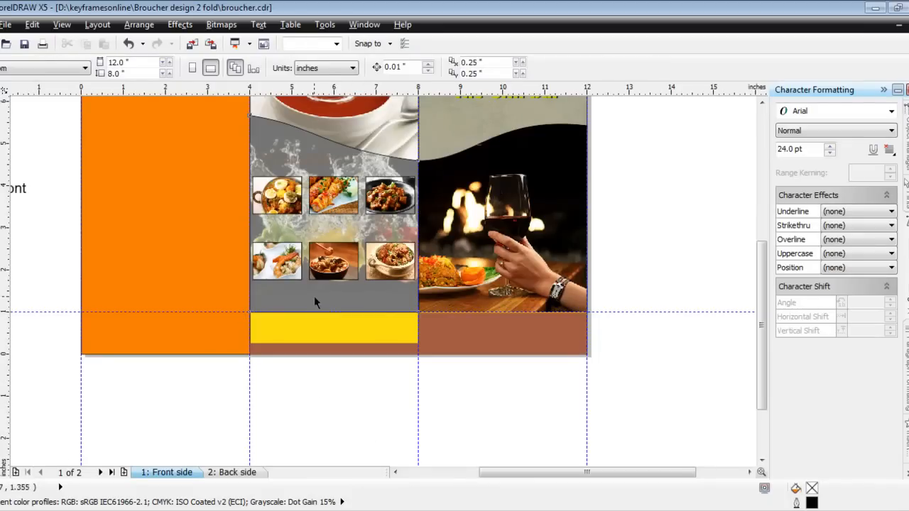
{"action": "left_click", "coordinate": [332, 213]}
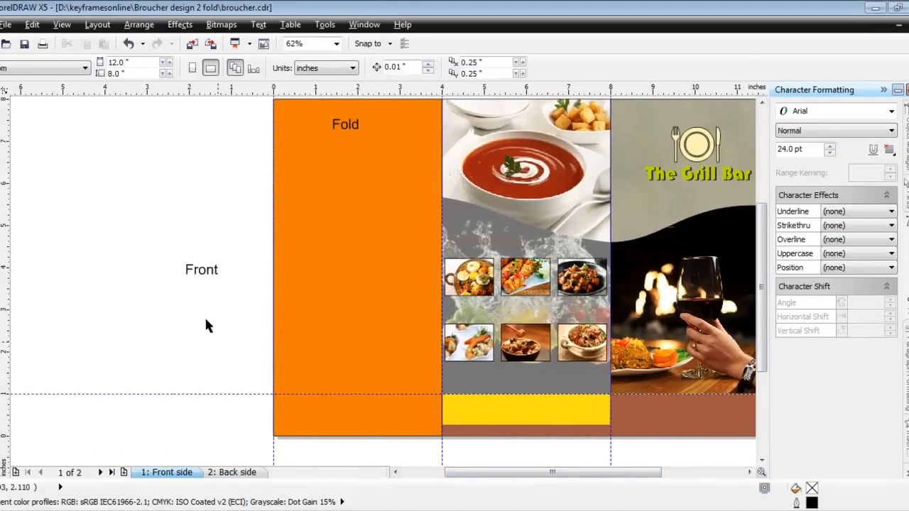
{"action": "left_click", "coordinate": [346, 124]}
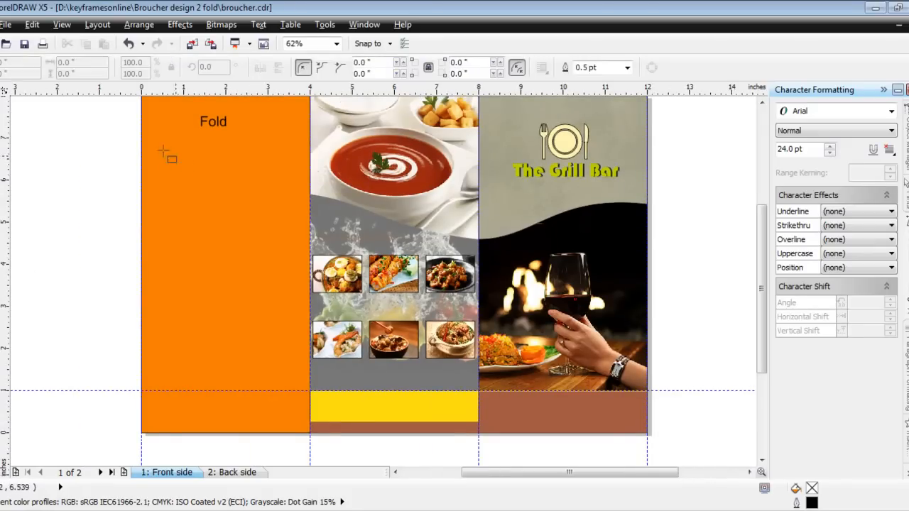
Draw a 4.0" wide, 1.783" tall rectangle across the orange panel below the Fold label
{"action": "left_click_drag", "start_coordinate": [142, 139], "coordinate": [255, 188]}
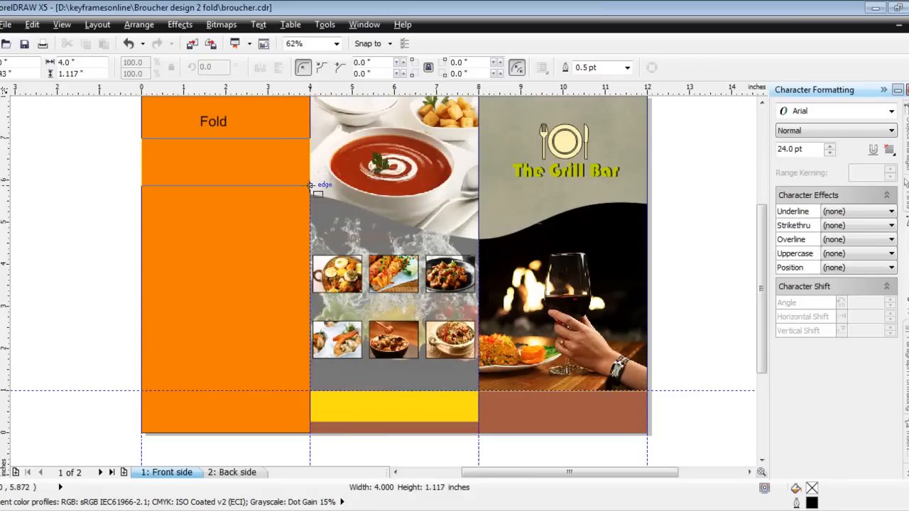
{"action": "left_click_drag", "start_coordinate": [310, 185], "coordinate": [310, 213]}
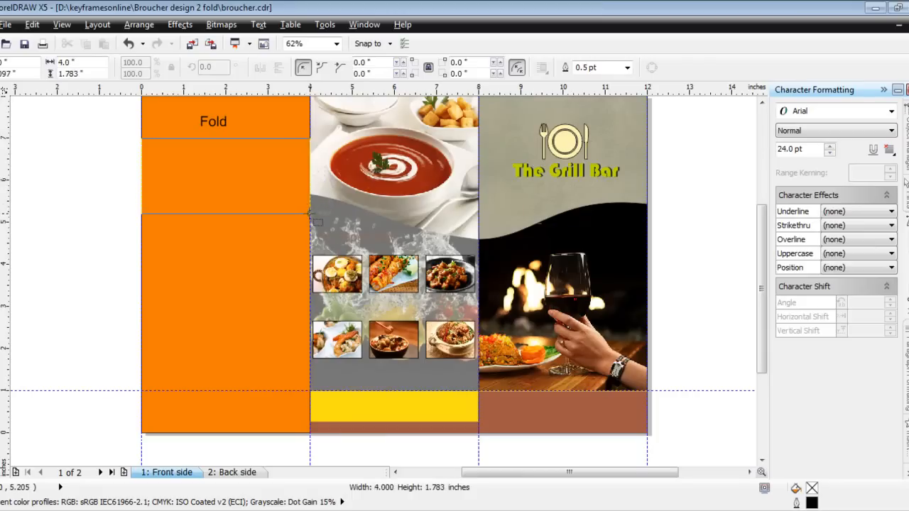
{"action": "left_click", "coordinate": [224, 176]}
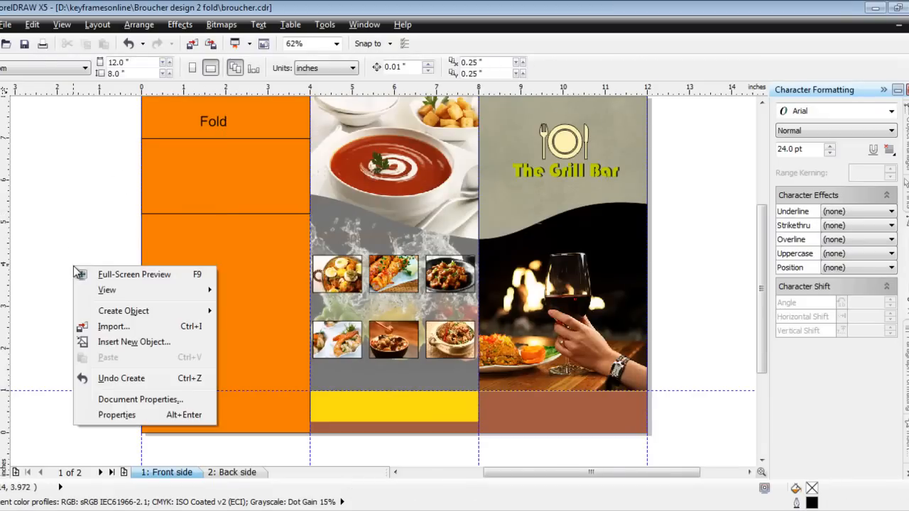
Import the red velvet cake photo instead of the Indian spices photo
{"action": "left_click", "coordinate": [113, 325]}
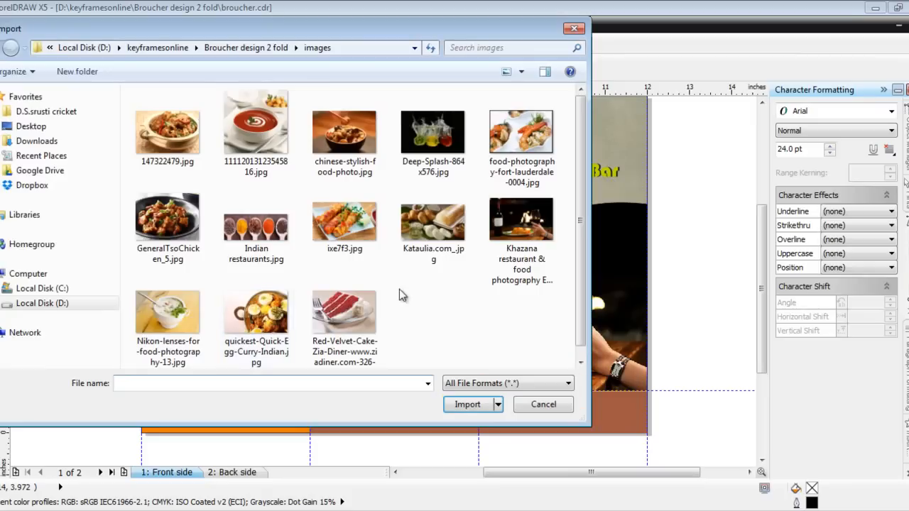
{"action": "left_click", "coordinate": [255, 220]}
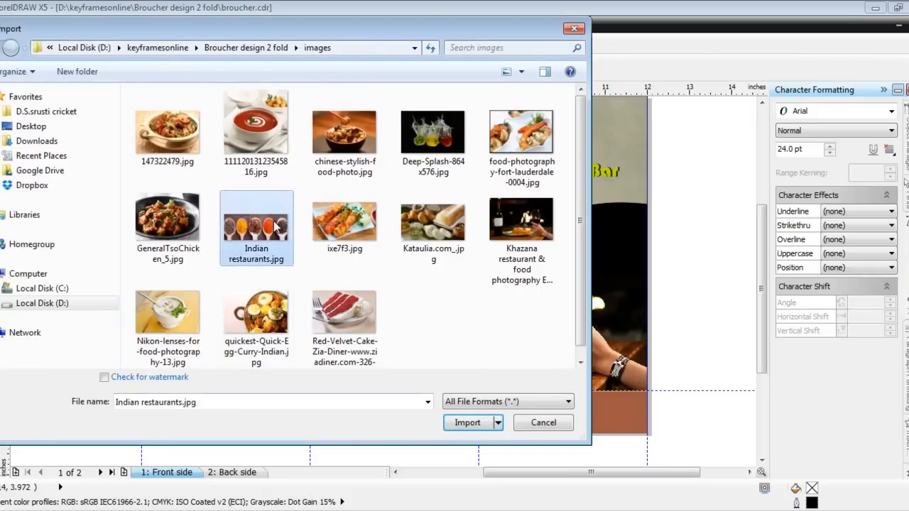
{"action": "left_click", "coordinate": [343, 301]}
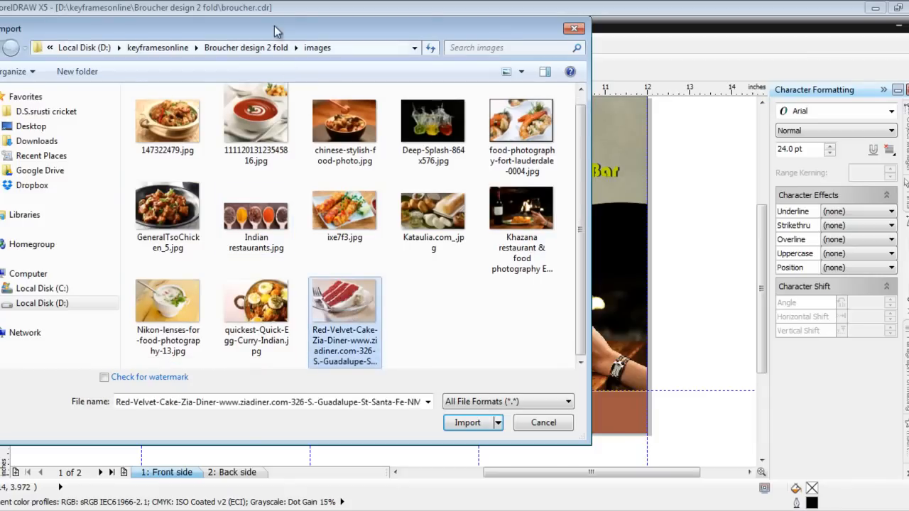
{"action": "left_click", "coordinate": [466, 423]}
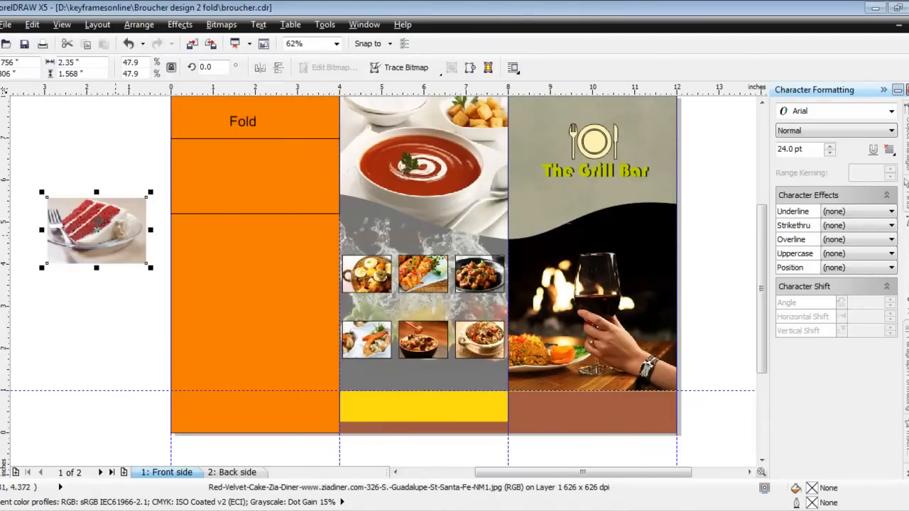
PowerClip the cake photo inside the band below Fold and adjust it to fill the frame
{"action": "left_click_drag", "start_coordinate": [97, 230], "coordinate": [199, 219]}
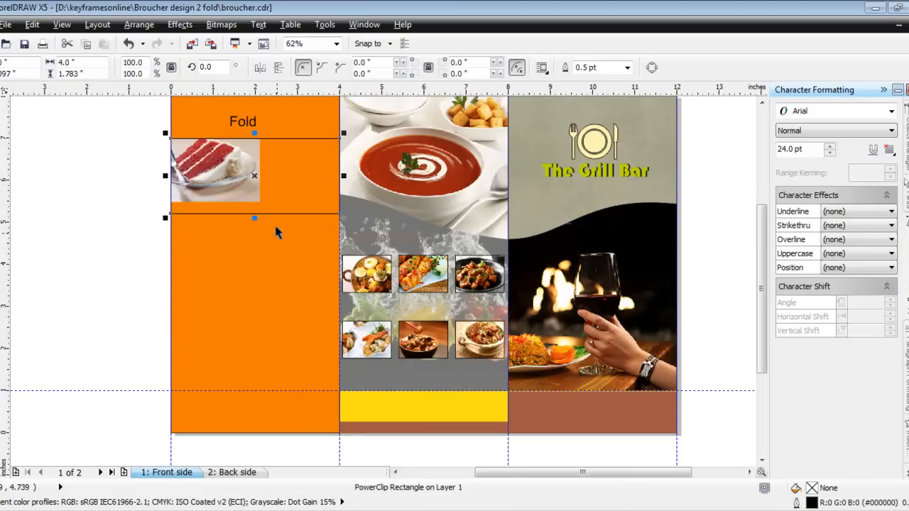
{"action": "double_click", "coordinate": [213, 170]}
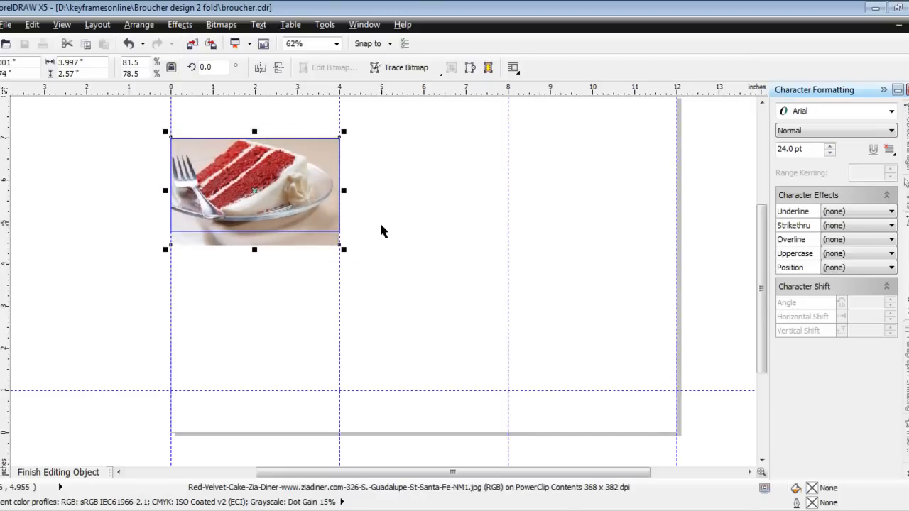
{"action": "mouse_move", "coordinate": [79, 178]}
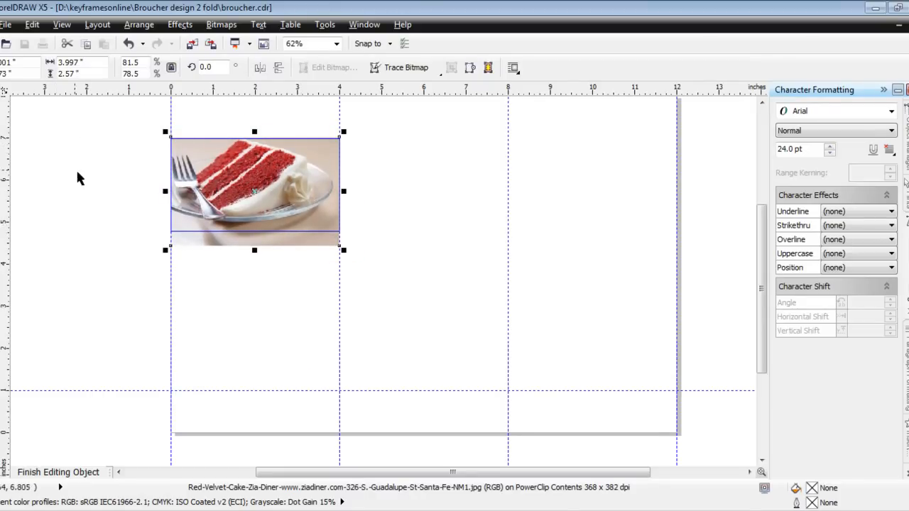
{"action": "left_click", "coordinate": [58, 471]}
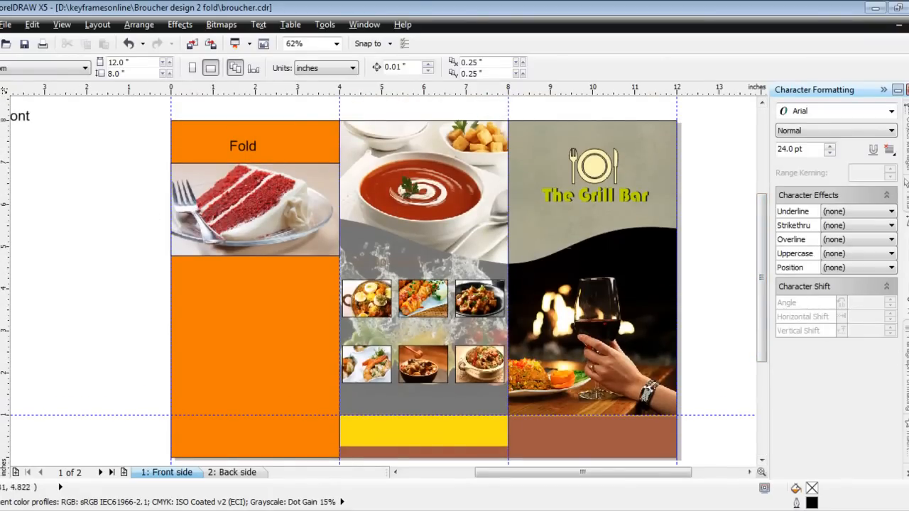
Recolour the lower left panel grey-blue and import the curry dish photo 147322479.jpg
{"action": "left_click", "coordinate": [244, 341]}
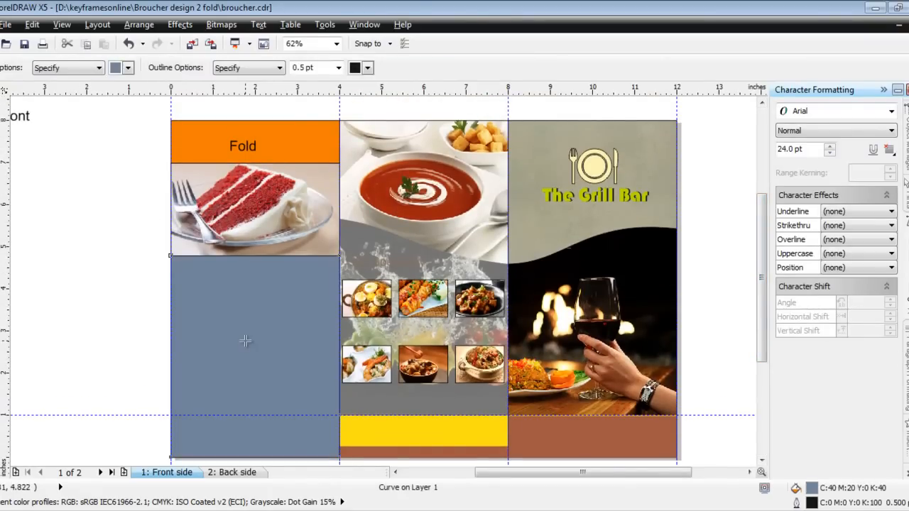
{"action": "right_click", "coordinate": [244, 341]}
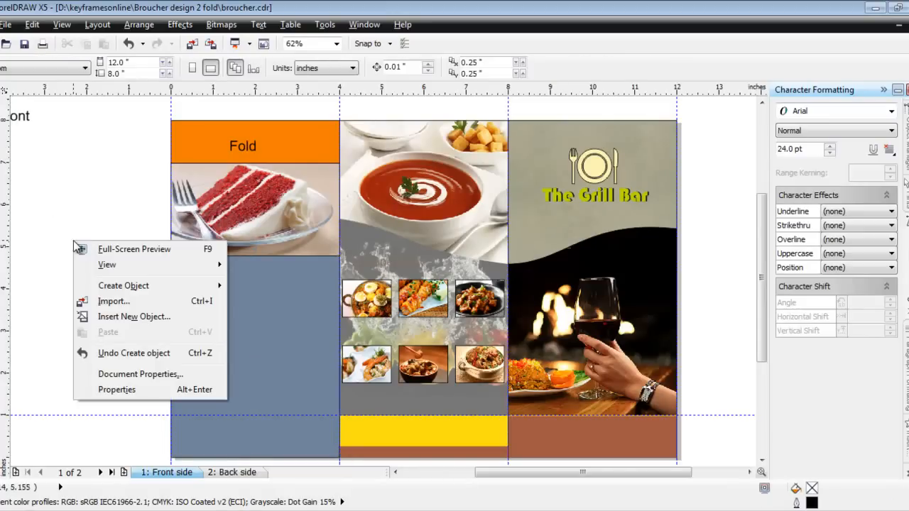
{"action": "left_click", "coordinate": [111, 302]}
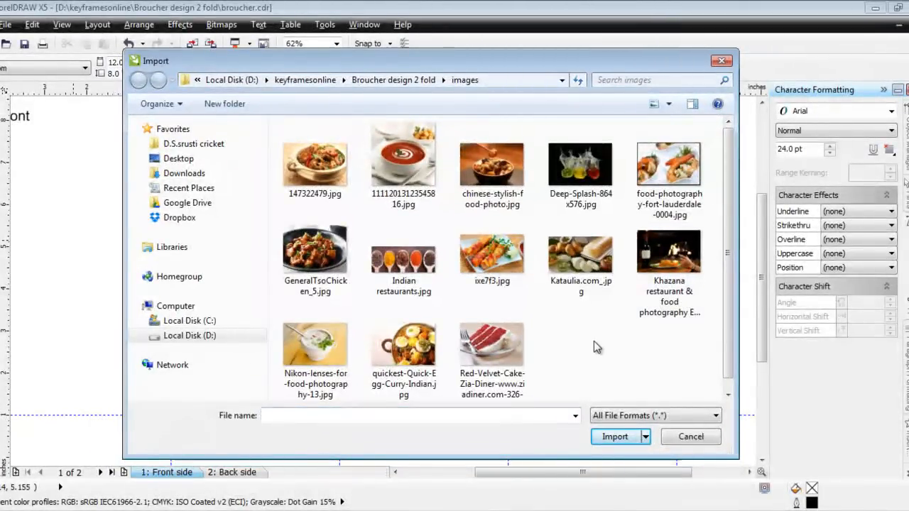
{"action": "mouse_move", "coordinate": [491, 164]}
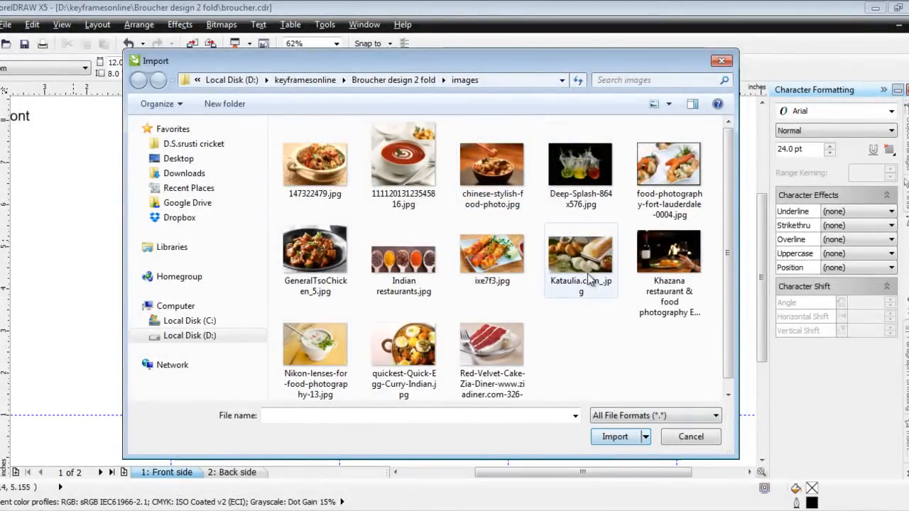
{"action": "left_click", "coordinate": [580, 253]}
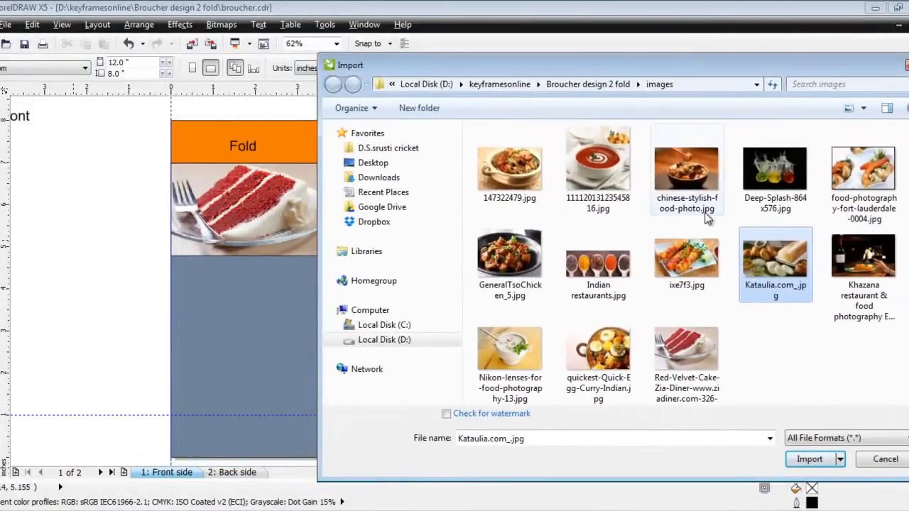
{"action": "left_click", "coordinate": [509, 168]}
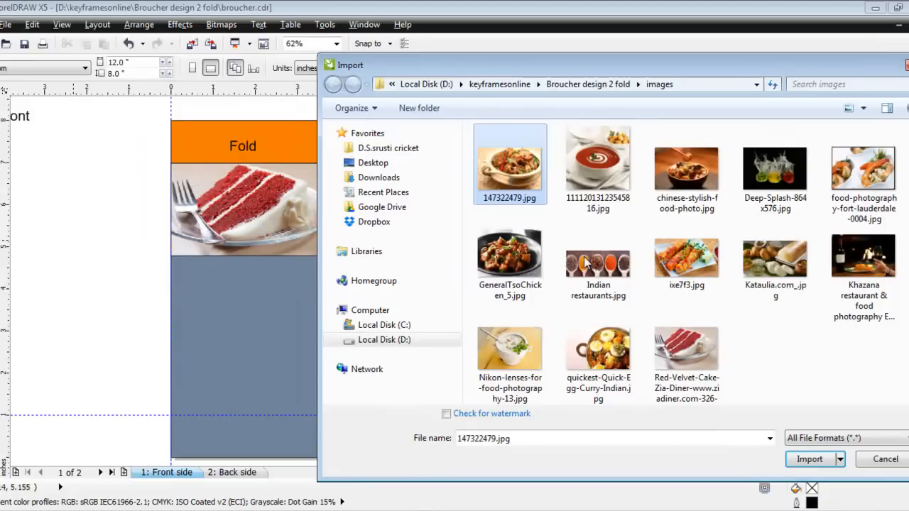
{"action": "left_click", "coordinate": [809, 459]}
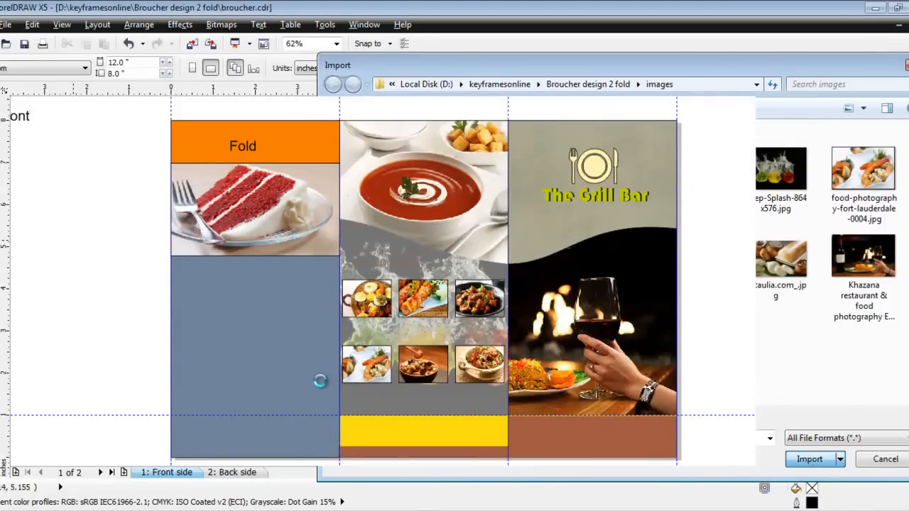
{"action": "left_click", "coordinate": [810, 458]}
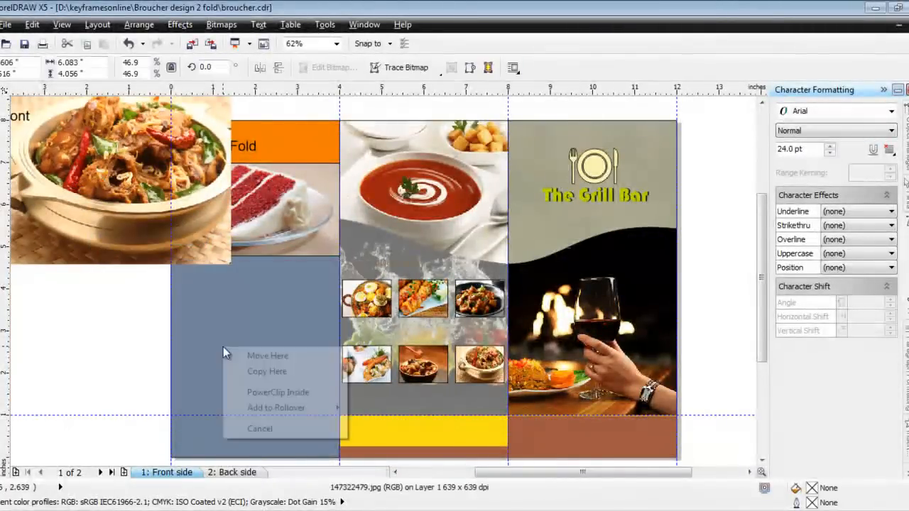
PowerClip the curry photo inside the lower left panel and reposition it within the frame
{"action": "left_click", "coordinate": [279, 392]}
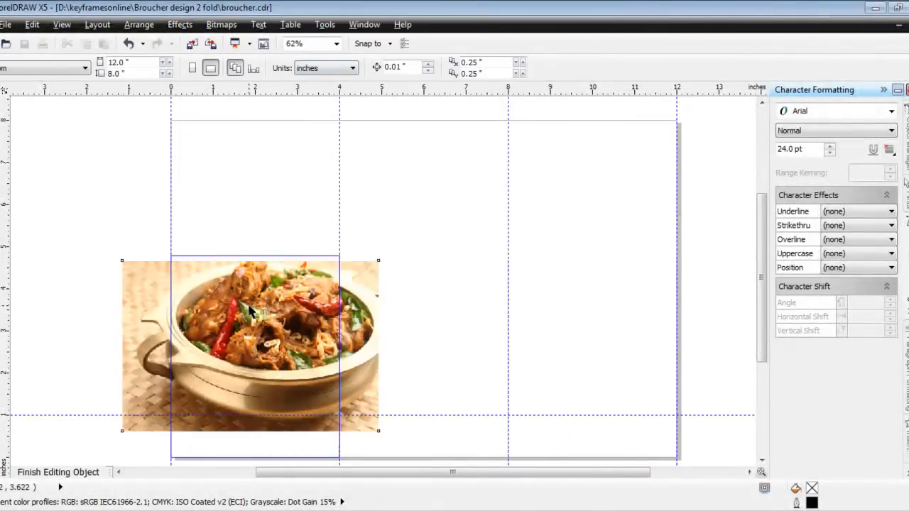
{"action": "left_click", "coordinate": [248, 341]}
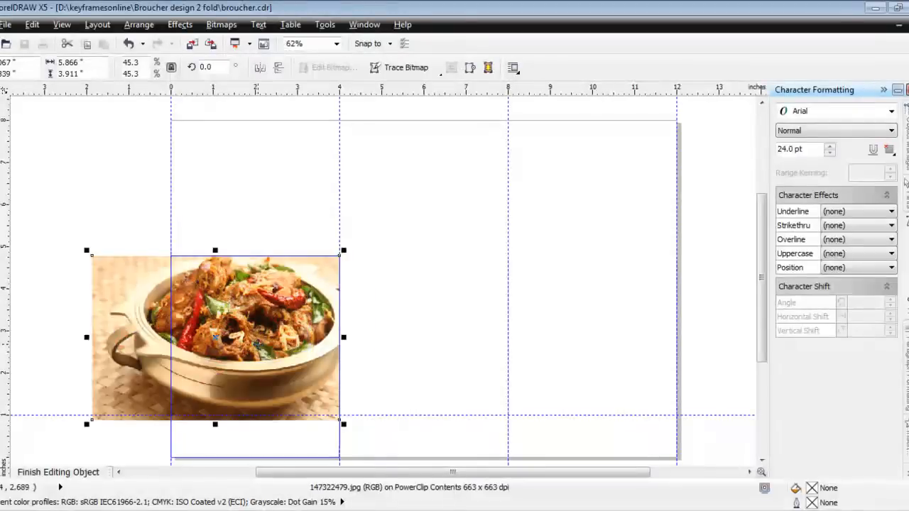
{"action": "left_click", "coordinate": [59, 471]}
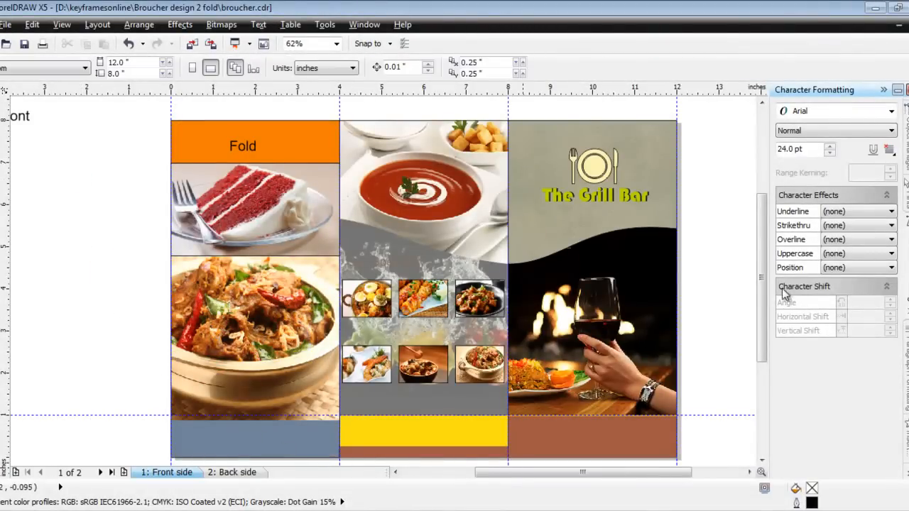
Delete the Fold label from the orange top bar and select The Grill Bar heading
{"action": "scroll", "scroll_direction": "down", "scroll_amount": 3}
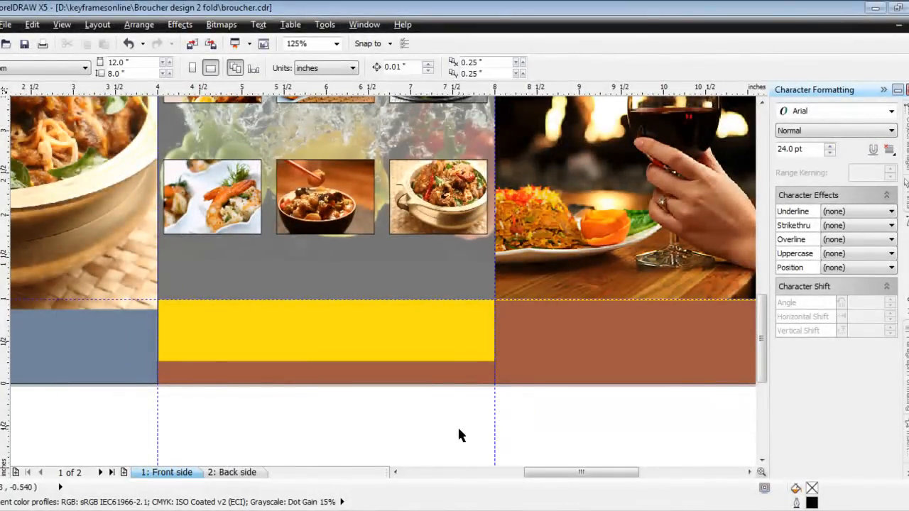
{"action": "left_click", "coordinate": [293, 42]}
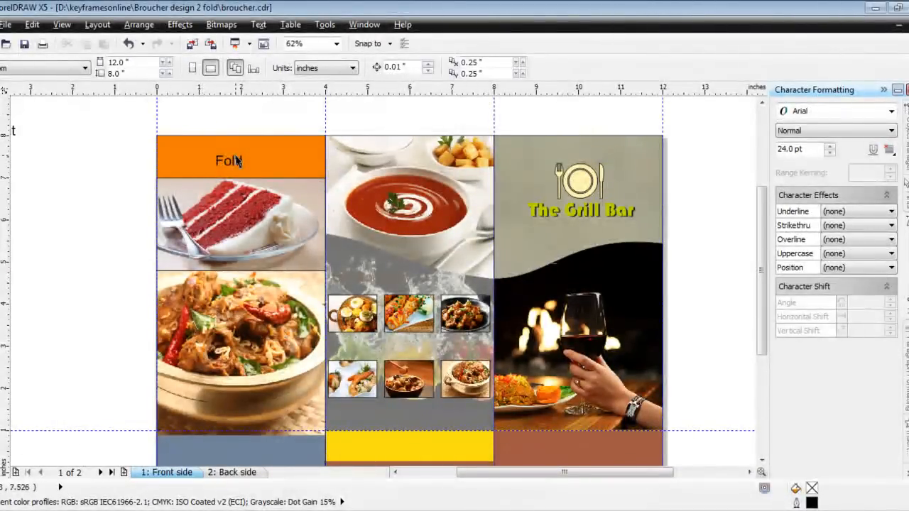
{"action": "left_click", "coordinate": [581, 210]}
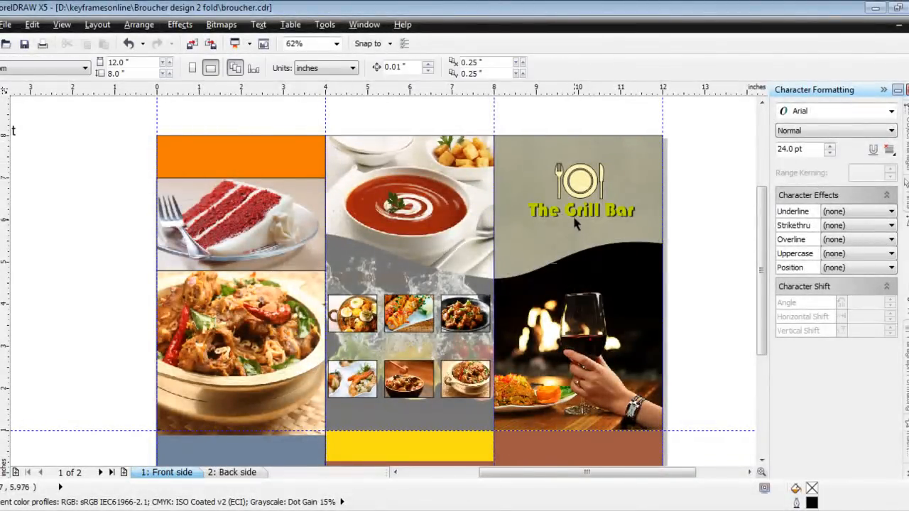
{"action": "left_click", "coordinate": [581, 211]}
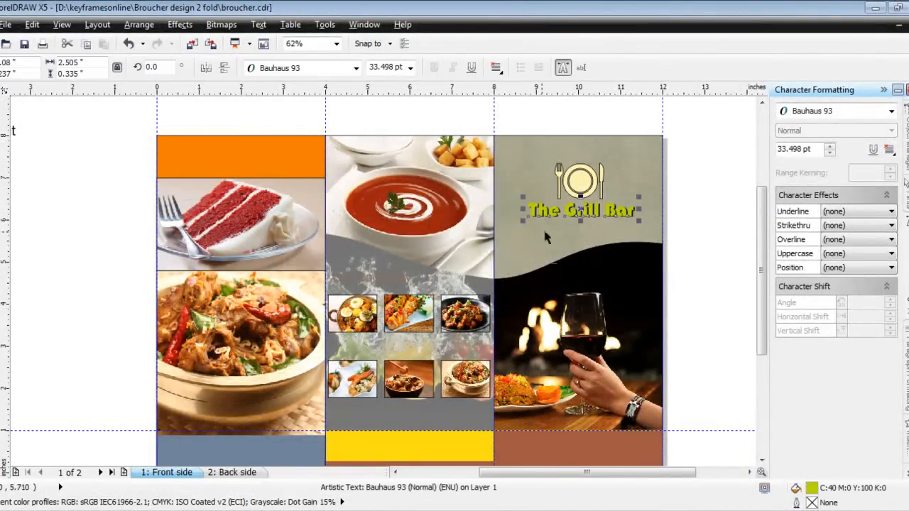
Copy The Grill Bar heading onto the orange bar and start a second line reading 'Spec'
{"action": "left_click_drag", "start_coordinate": [579, 208], "coordinate": [237, 162]}
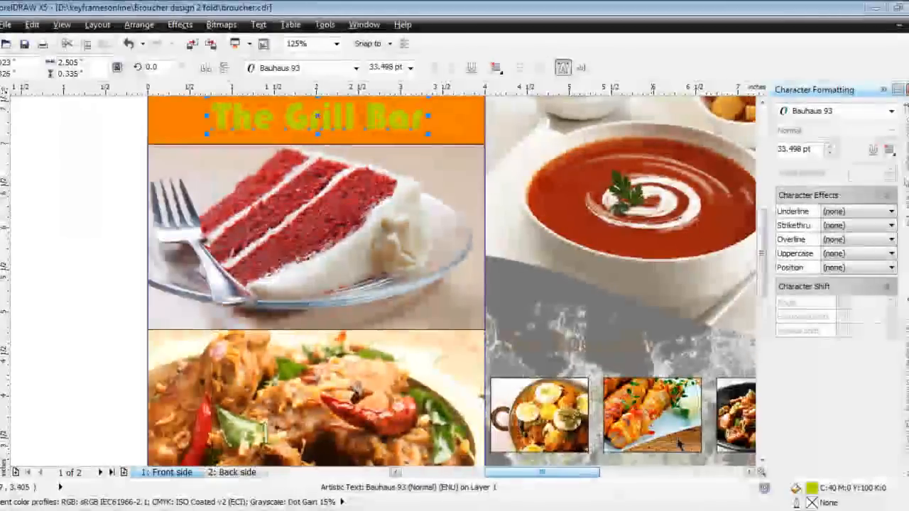
{"action": "scroll", "scroll_direction": "up", "scroll_amount": 3}
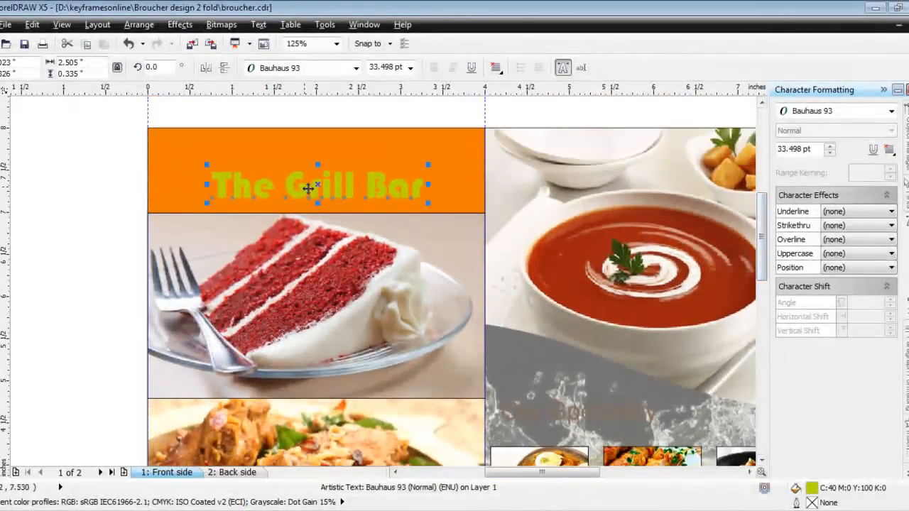
{"action": "key", "text": "Delete"}
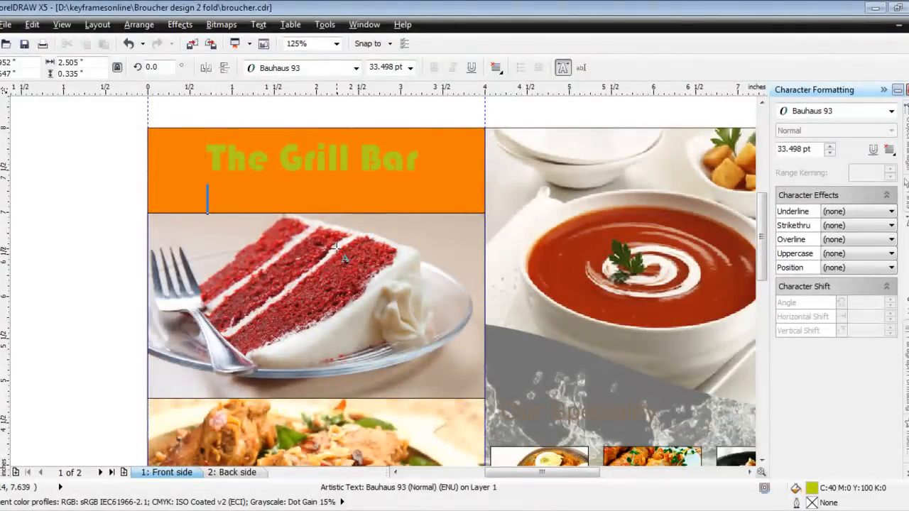
{"action": "type", "text": "Spec"}
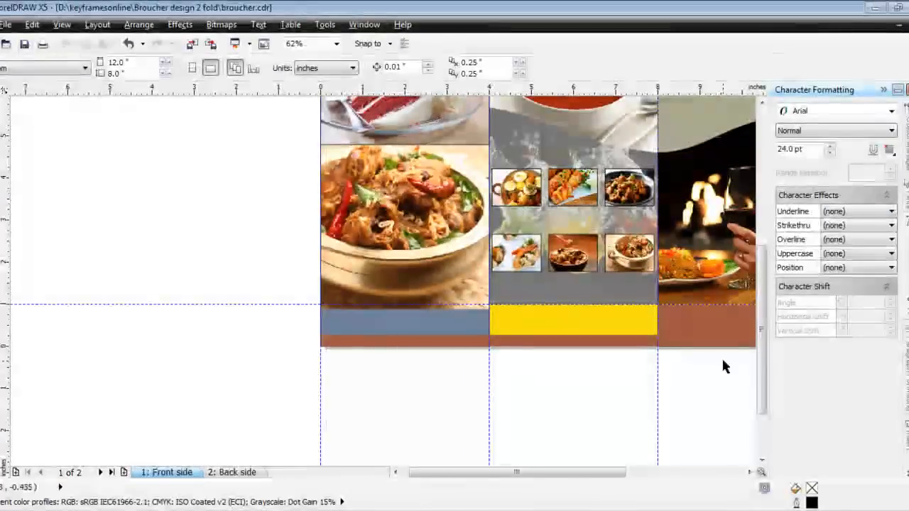
Complete the heading as 'The Grill Bar Special' in dark, centred two-line text
{"action": "scroll", "scroll_direction": "left", "scroll_amount": 3}
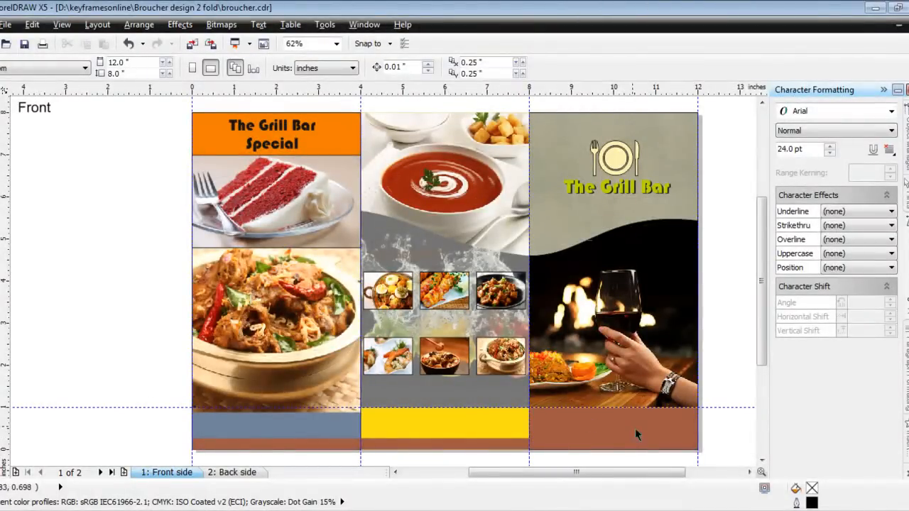
{"action": "mouse_move", "coordinate": [433, 458]}
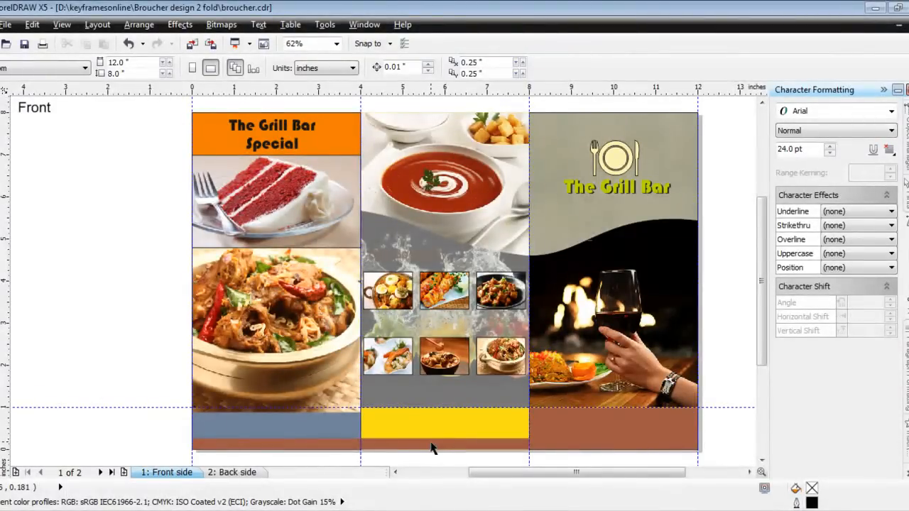
{"action": "mouse_move", "coordinate": [434, 443]}
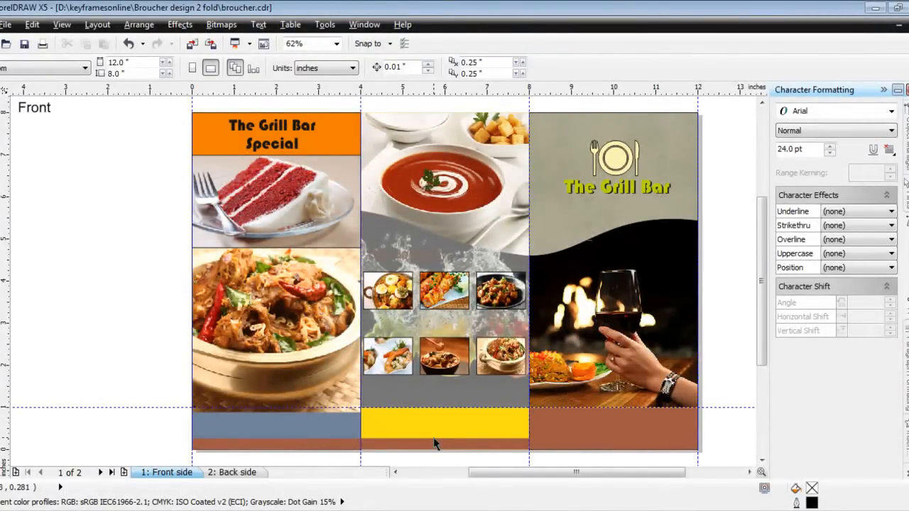